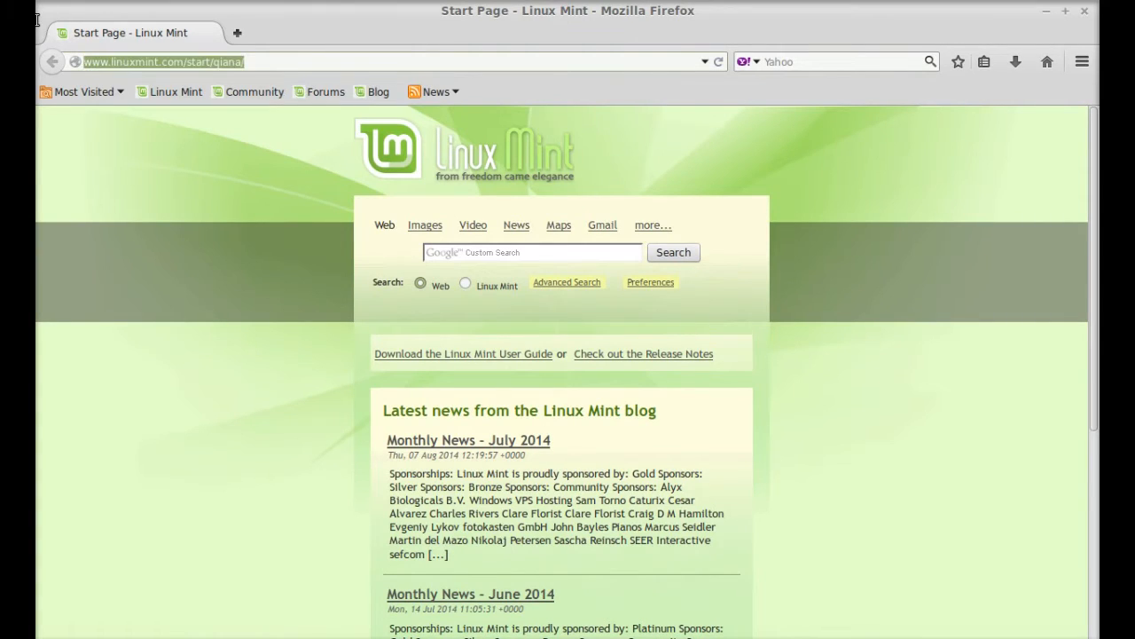
# Navigate Firefox to getspringseed.com, the Springseed homepage.
pyautogui.write('gets')
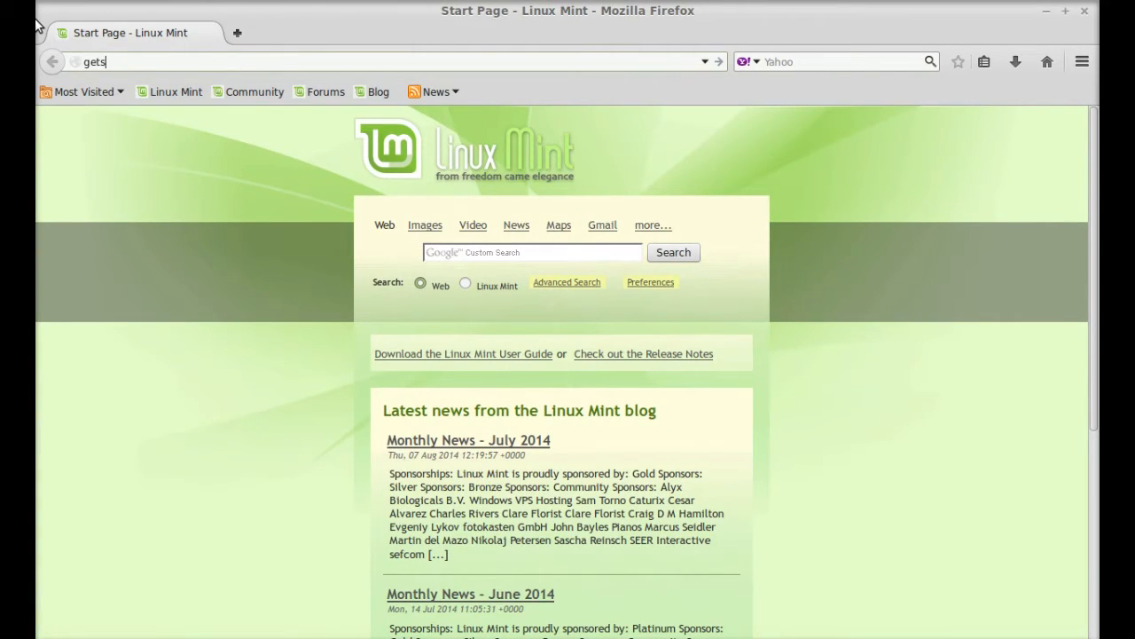
pyautogui.write('pringseed.com')
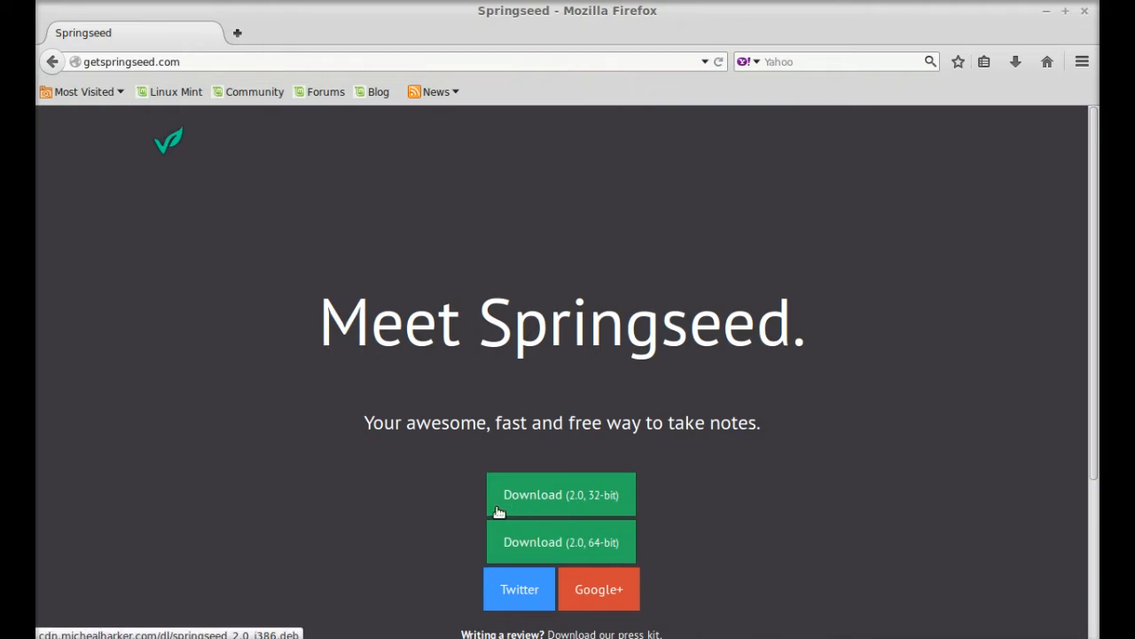
pyautogui.moveTo(633, 502)
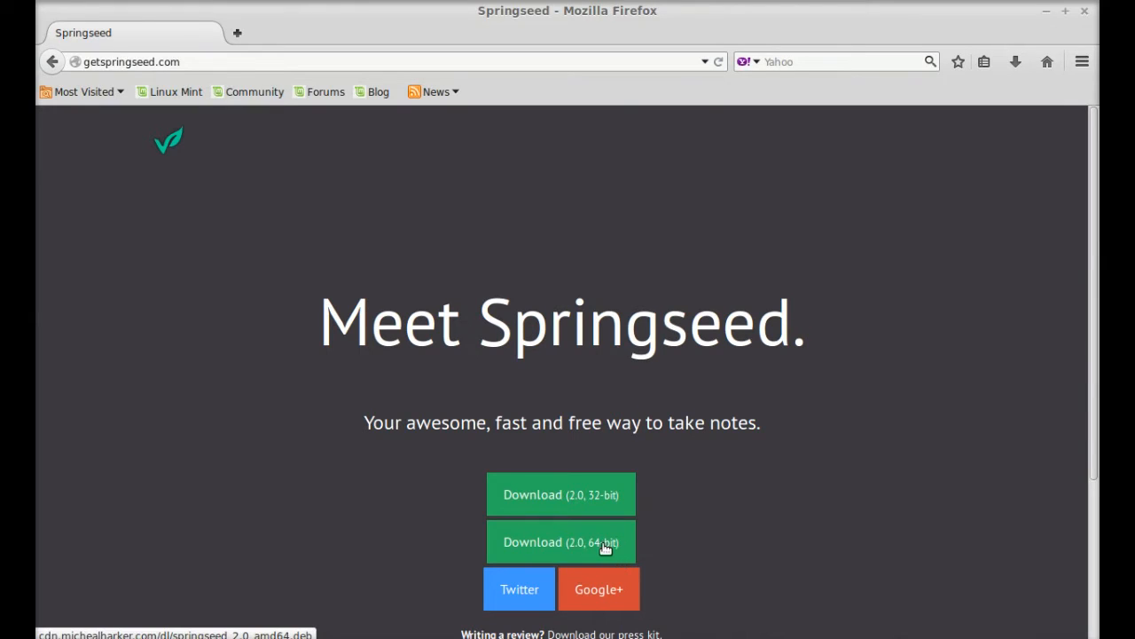
# Download springseed_2.0_i386.deb (2.0, 32-bit) and confirm it finished in the Downloads panel.
pyautogui.click(560, 493)
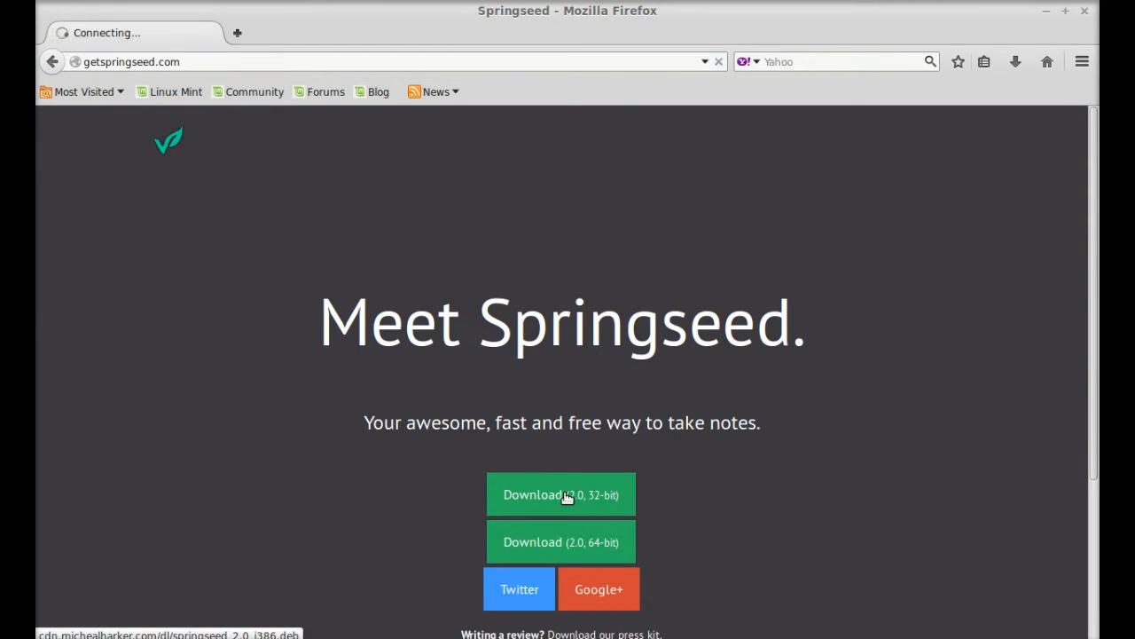
pyautogui.click(561, 494)
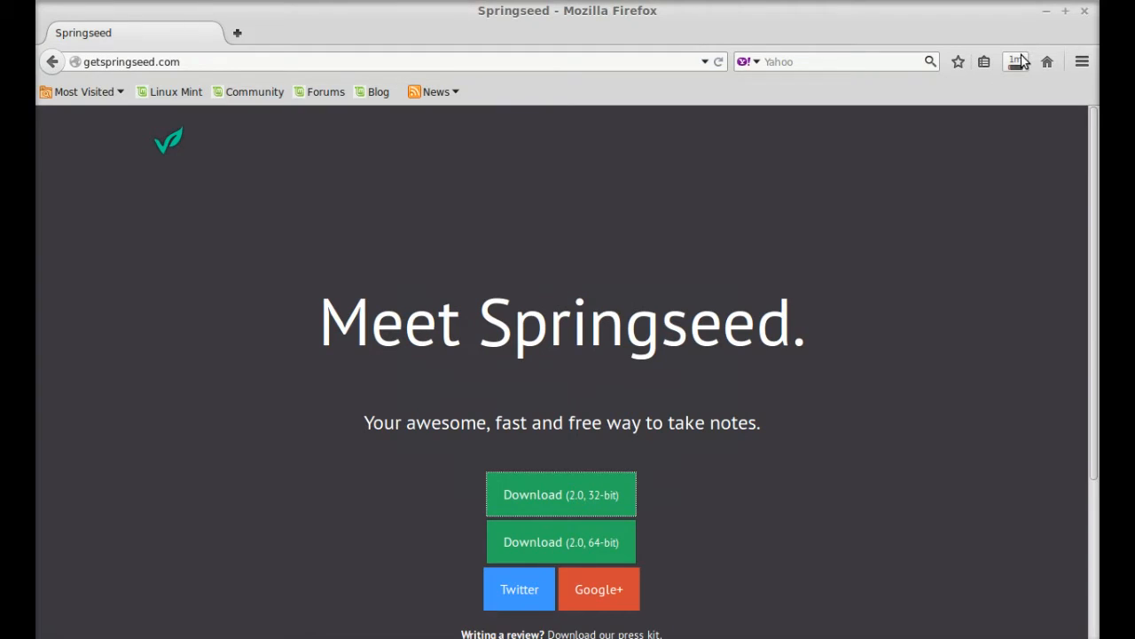
pyautogui.click(560, 493)
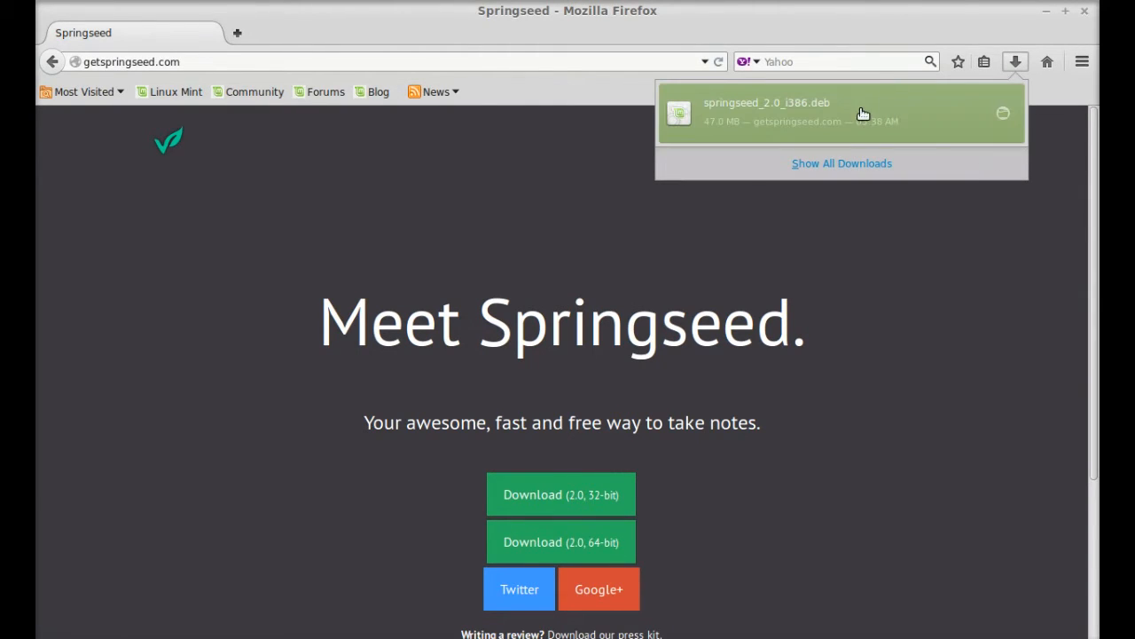
pyautogui.moveTo(896, 120)
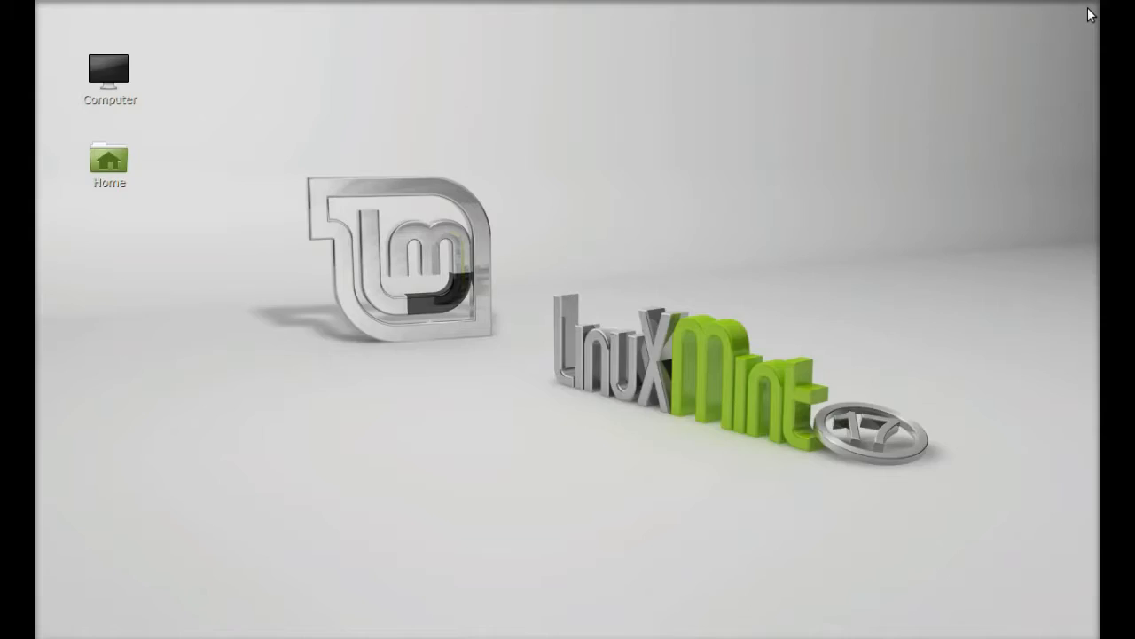
pyautogui.moveTo(223, 270)
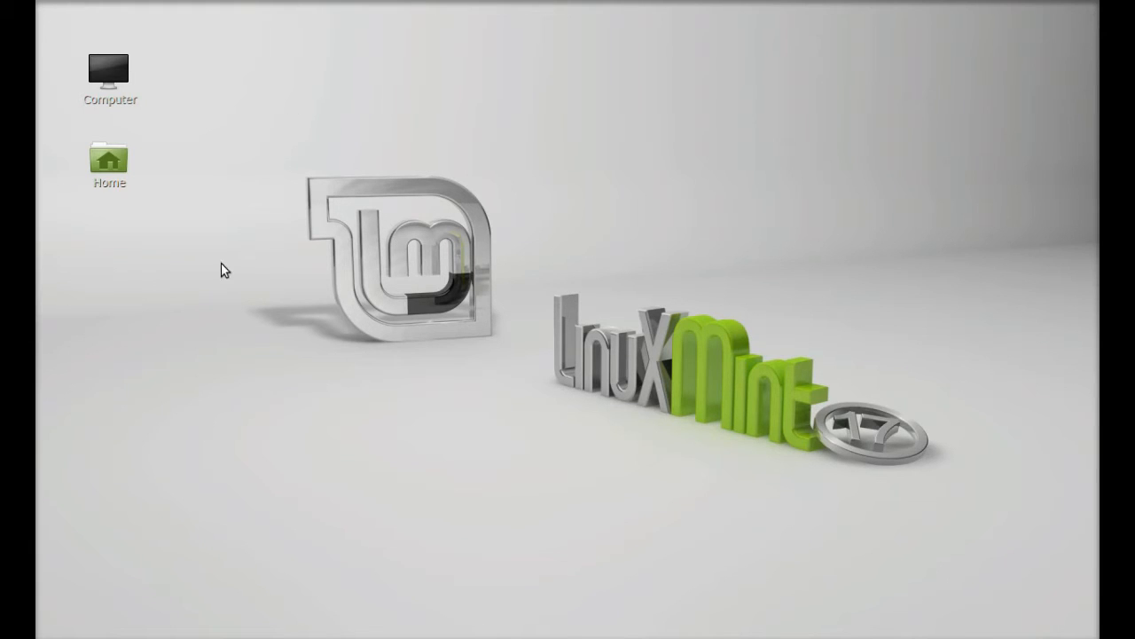
pyautogui.moveTo(163, 249)
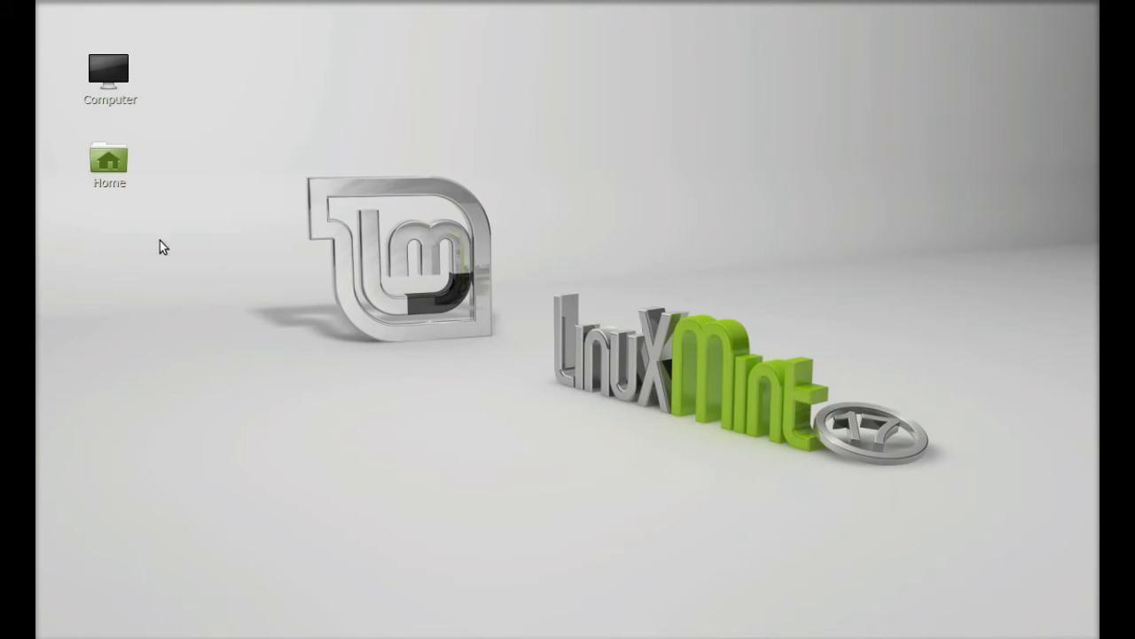
# From Home > Downloads, open springseed_2.0_i386.deb with GDebi Package Installer.
pyautogui.doubleClick(108, 159)
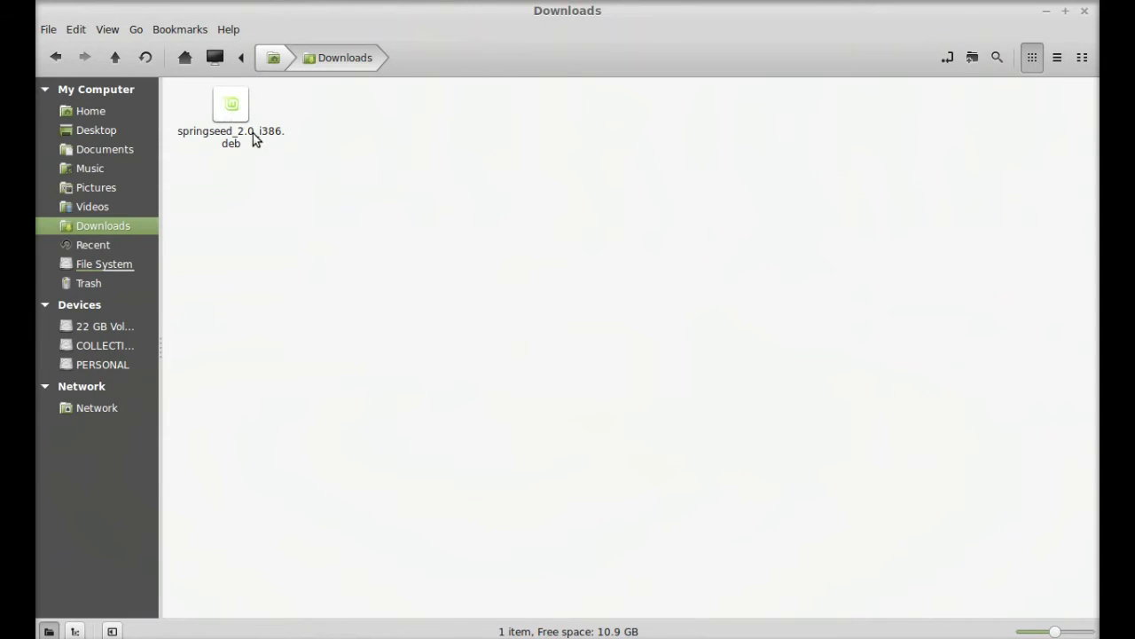
pyautogui.moveTo(245, 149)
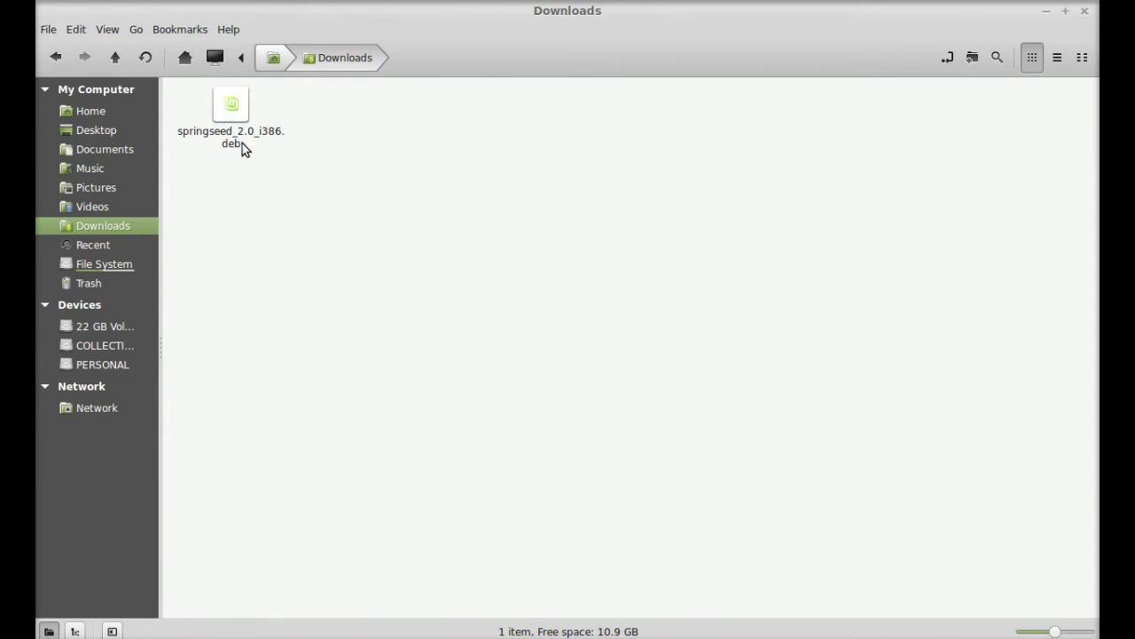
pyautogui.moveTo(233, 146)
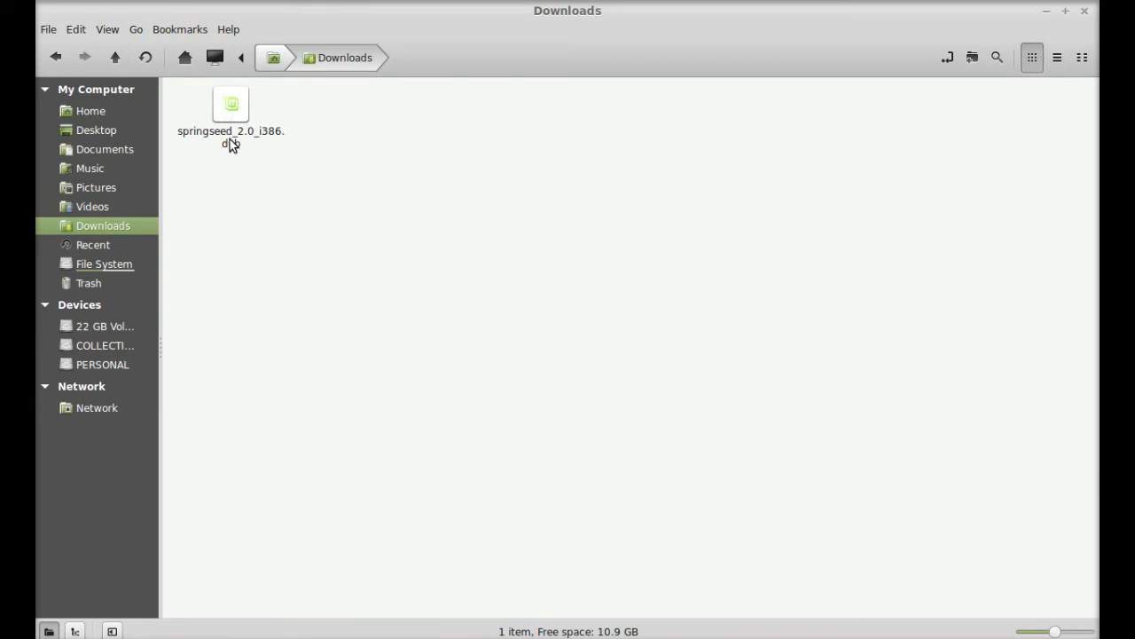
pyautogui.click(230, 116)
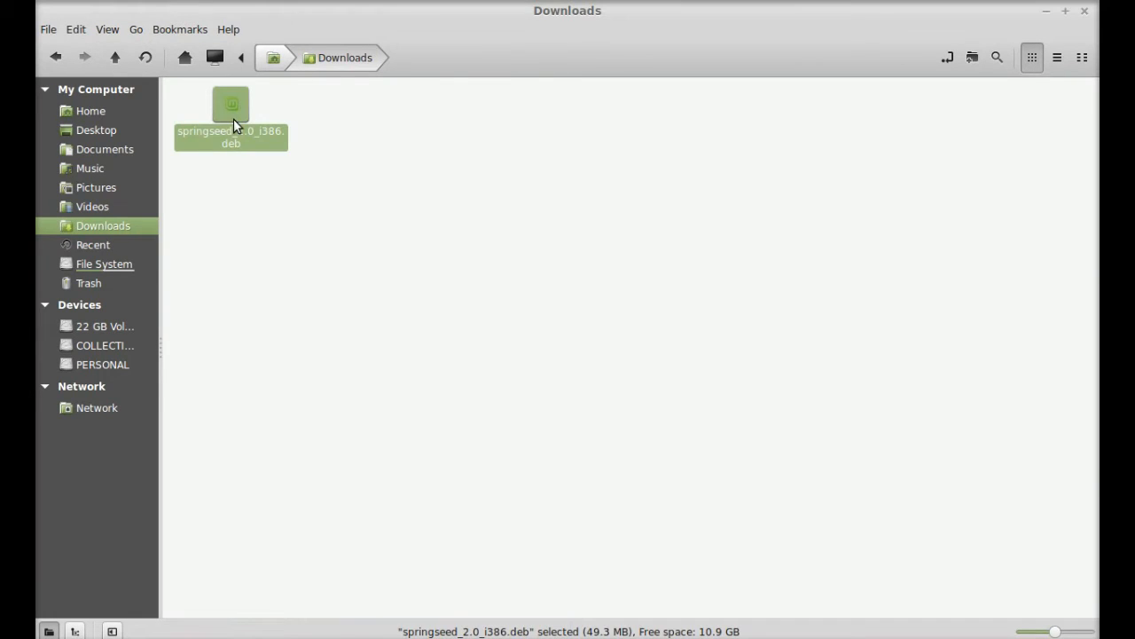
pyautogui.rightClick(230, 121)
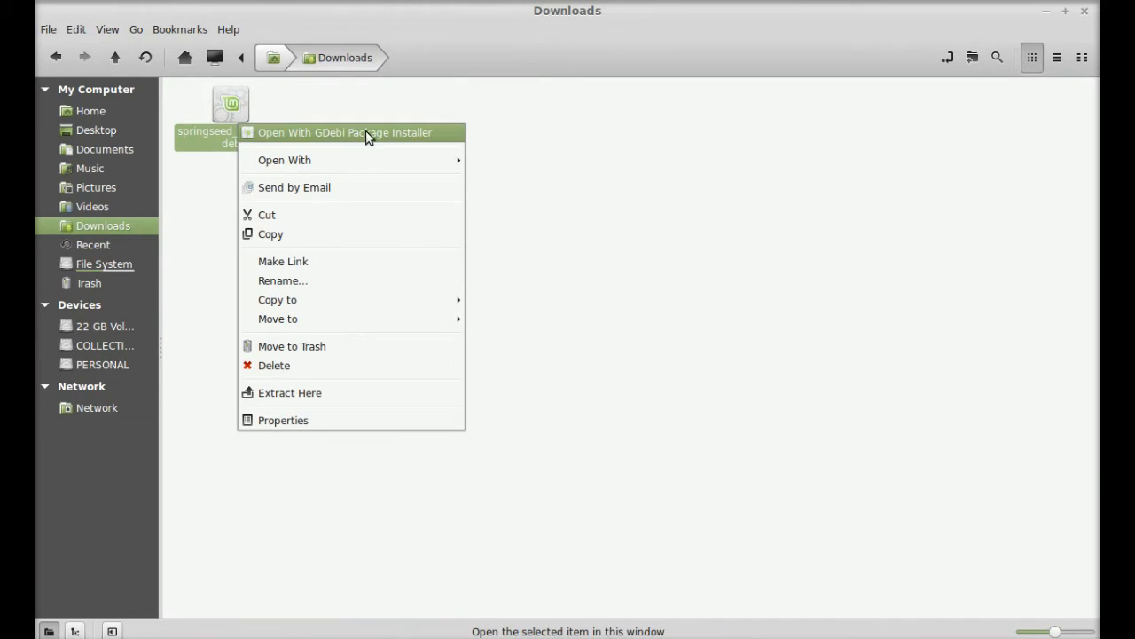
pyautogui.click(344, 131)
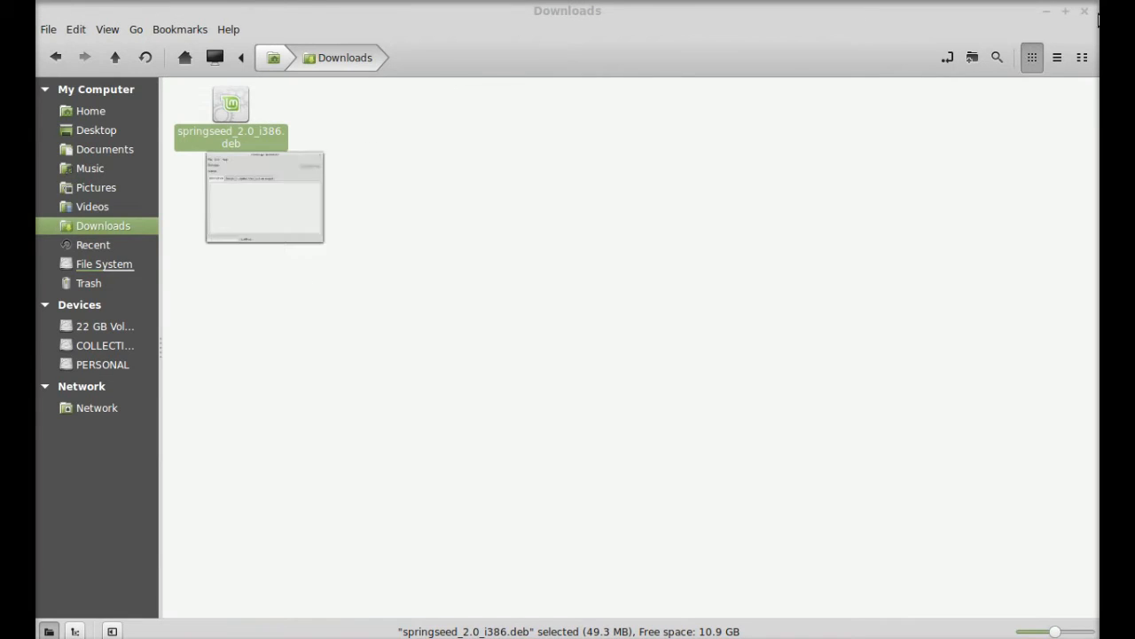
pyautogui.doubleClick(231, 103)
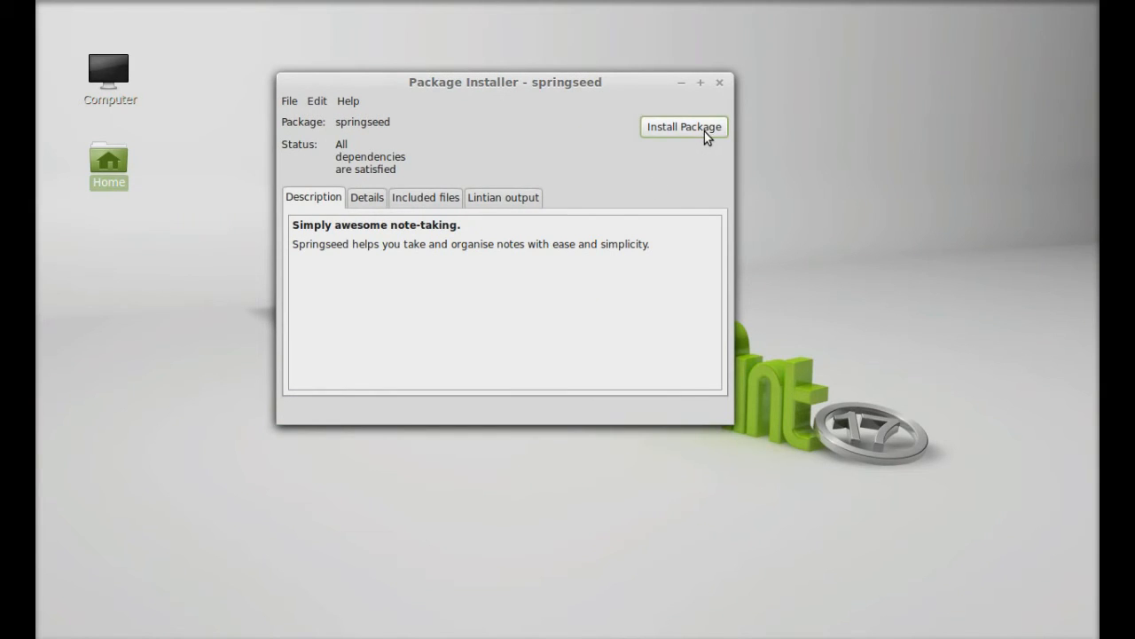
# Install the Springseed package with the admin password and dismiss the finished notice.
pyautogui.click(684, 128)
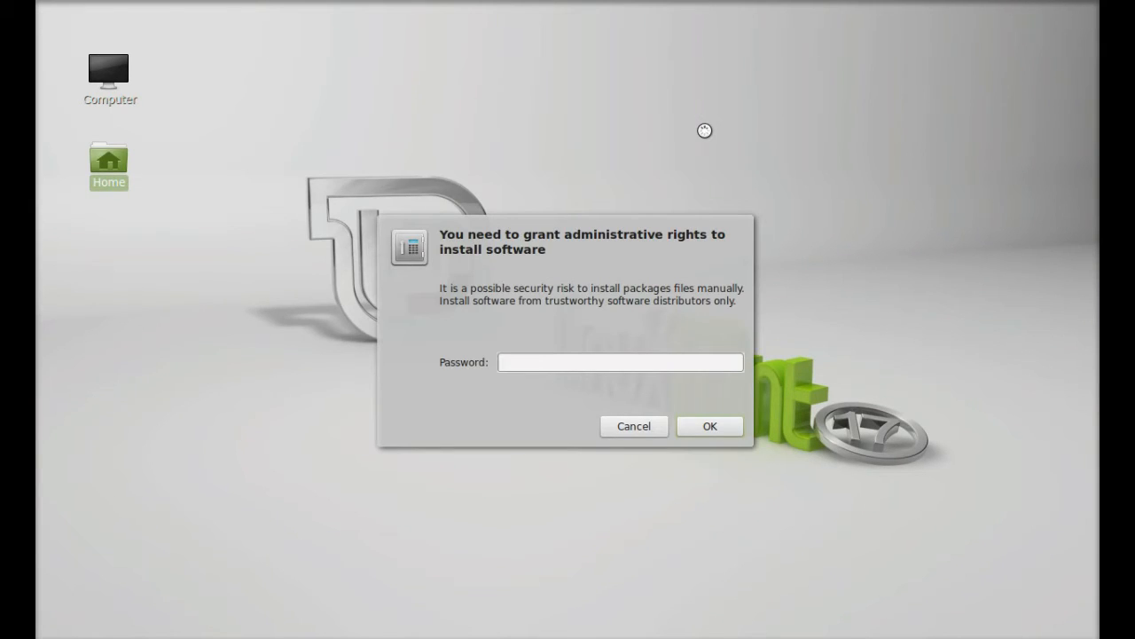
pyautogui.write('••••')
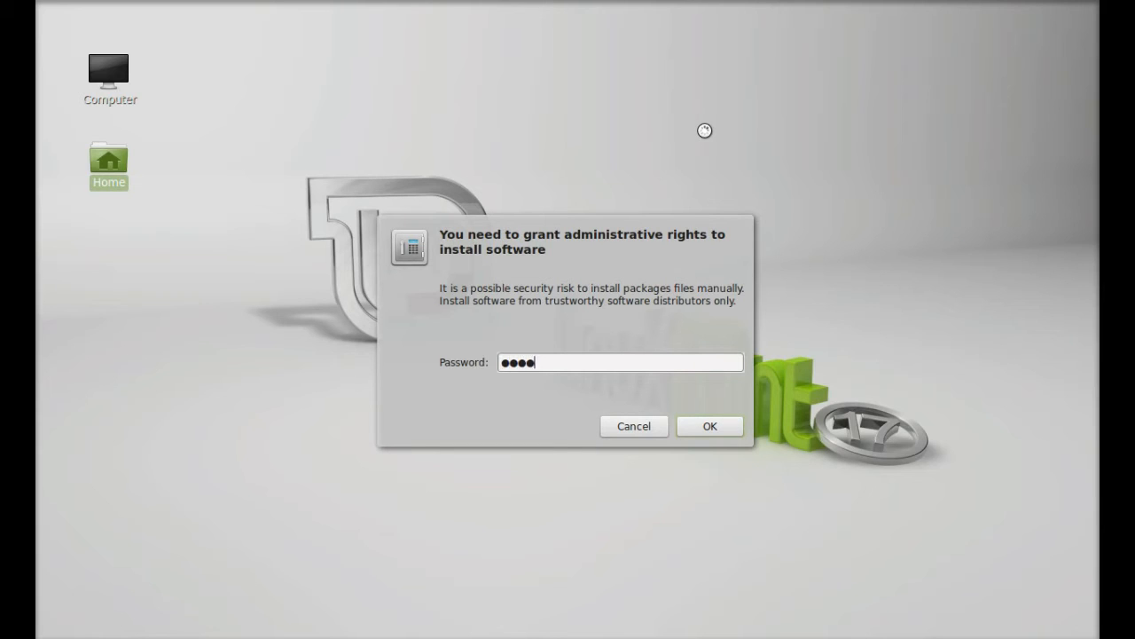
pyautogui.click(710, 426)
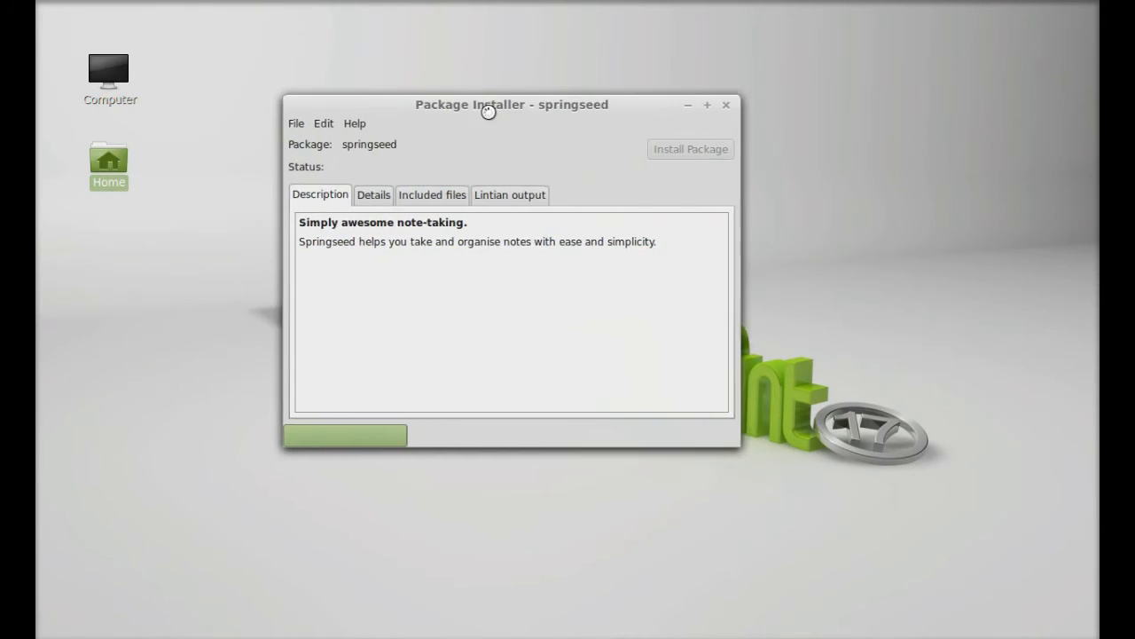
pyautogui.click(690, 149)
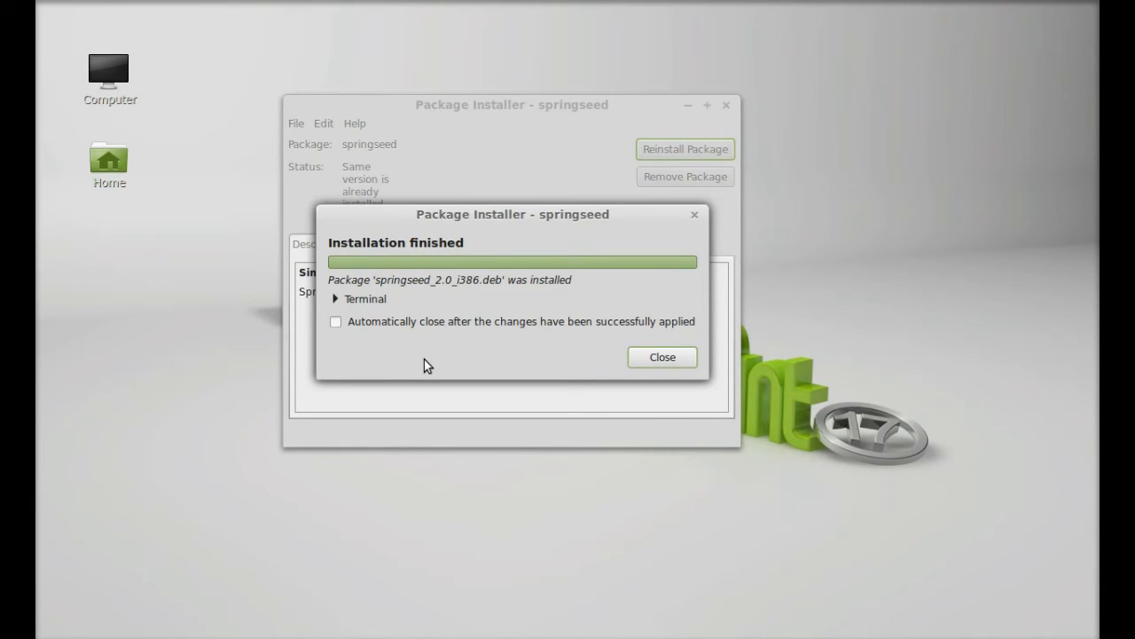
pyautogui.moveTo(432, 365)
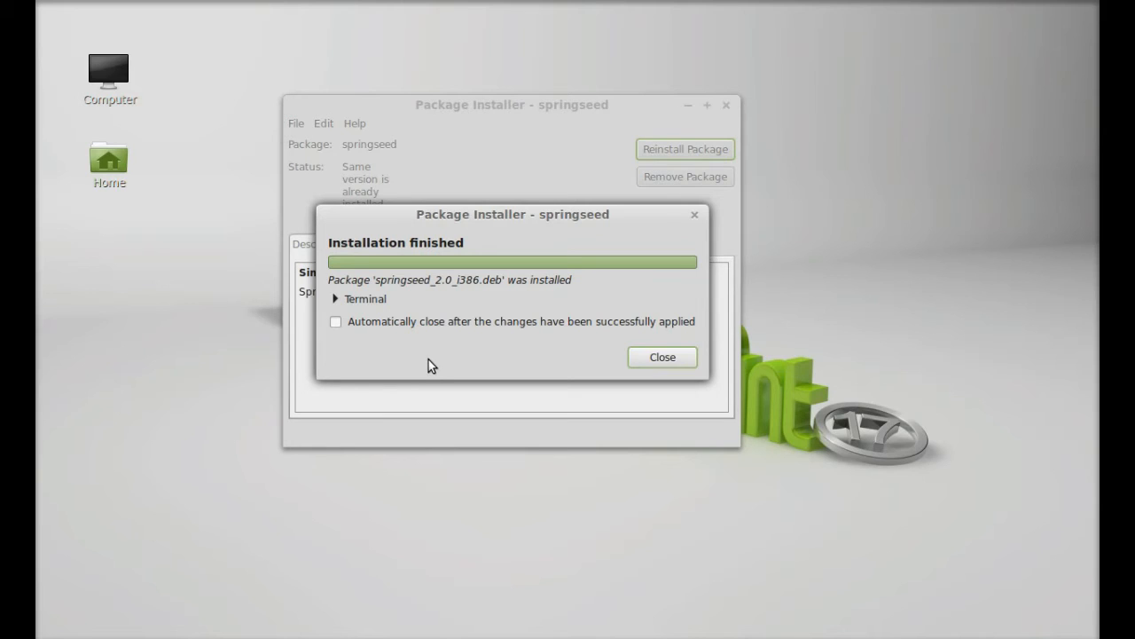
pyautogui.moveTo(584, 383)
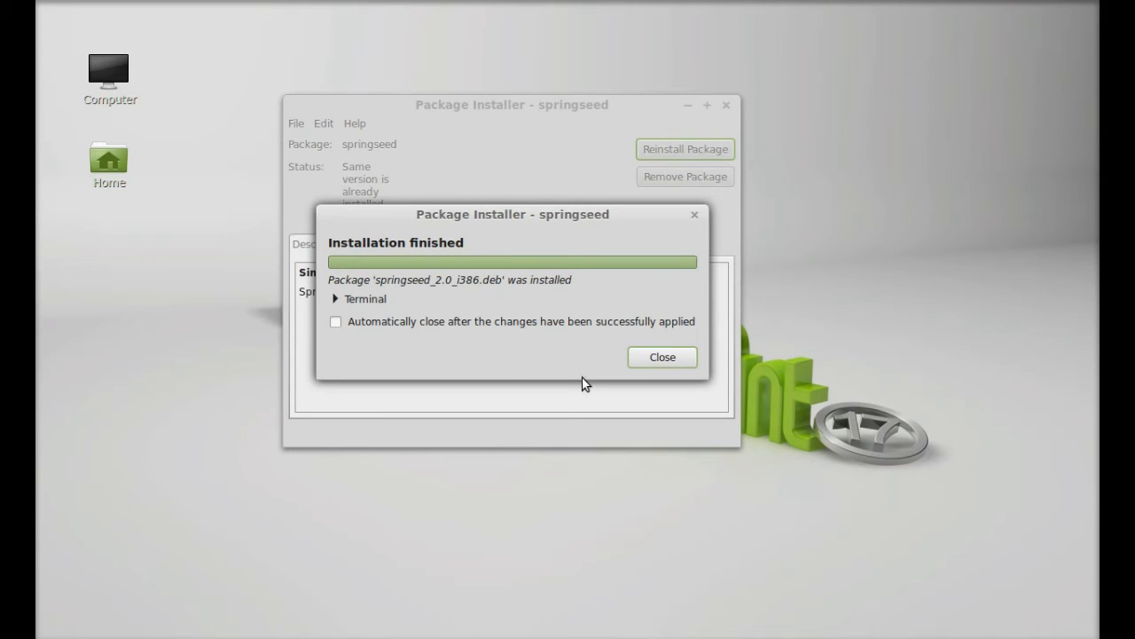
pyautogui.click(662, 357)
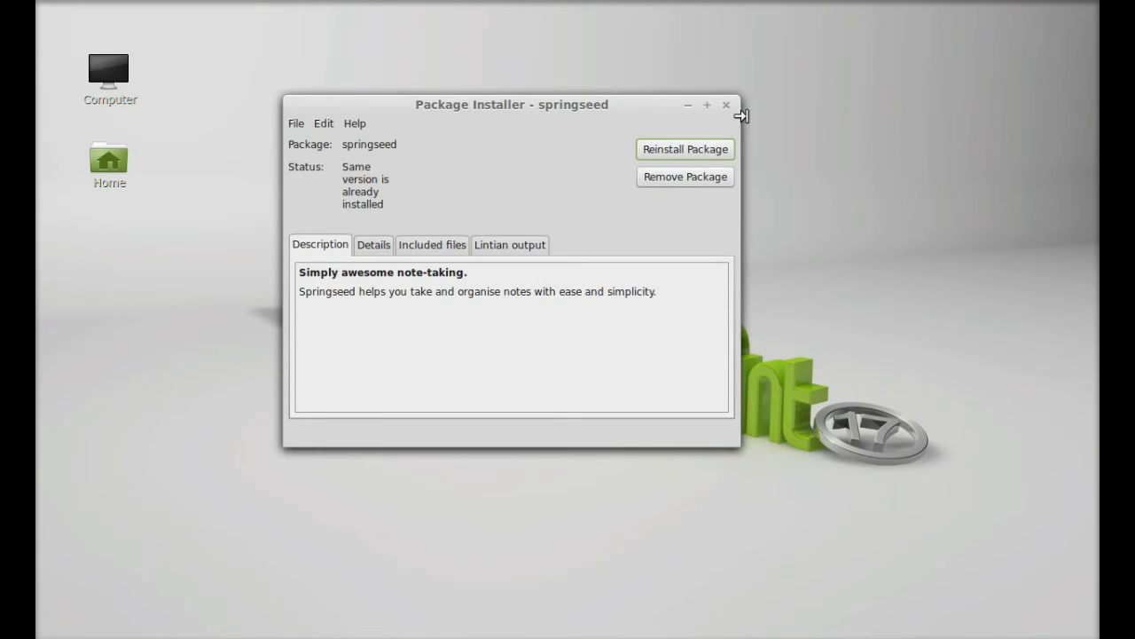
# Close GDebi and launch Springseed from the Cinnamon menu.
pyautogui.click(727, 104)
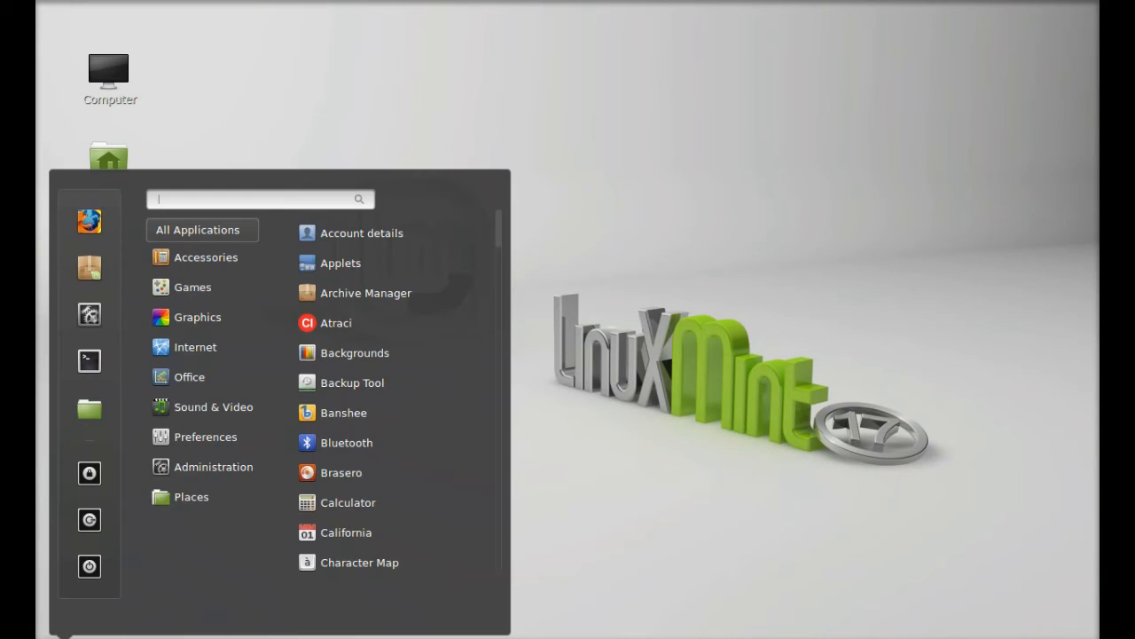
pyautogui.write('sprin')
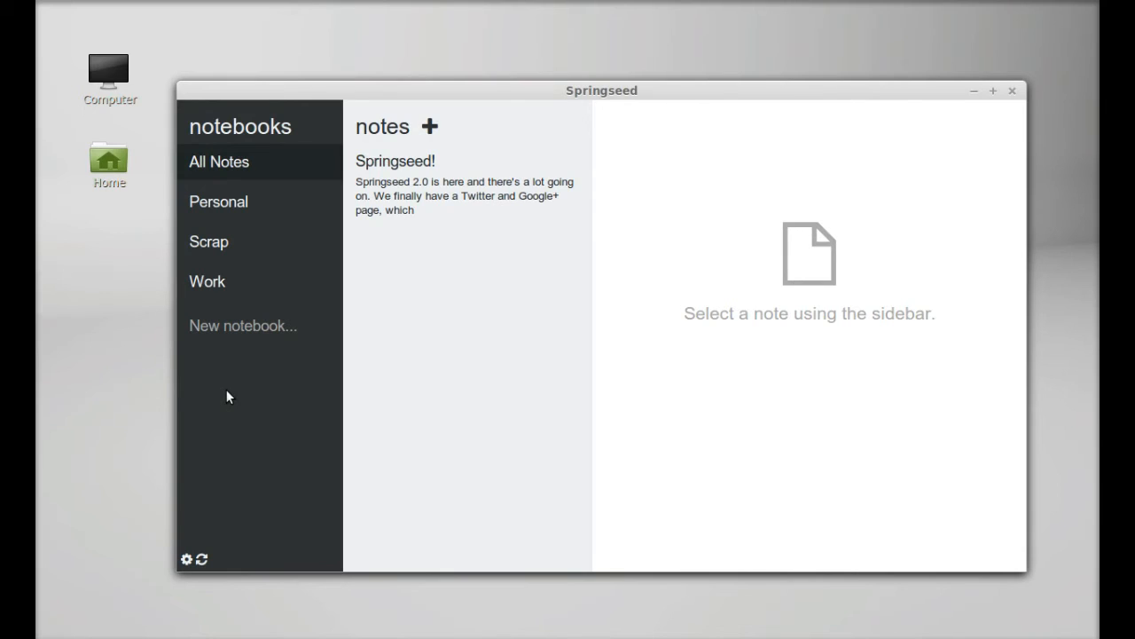
pyautogui.moveTo(220, 181)
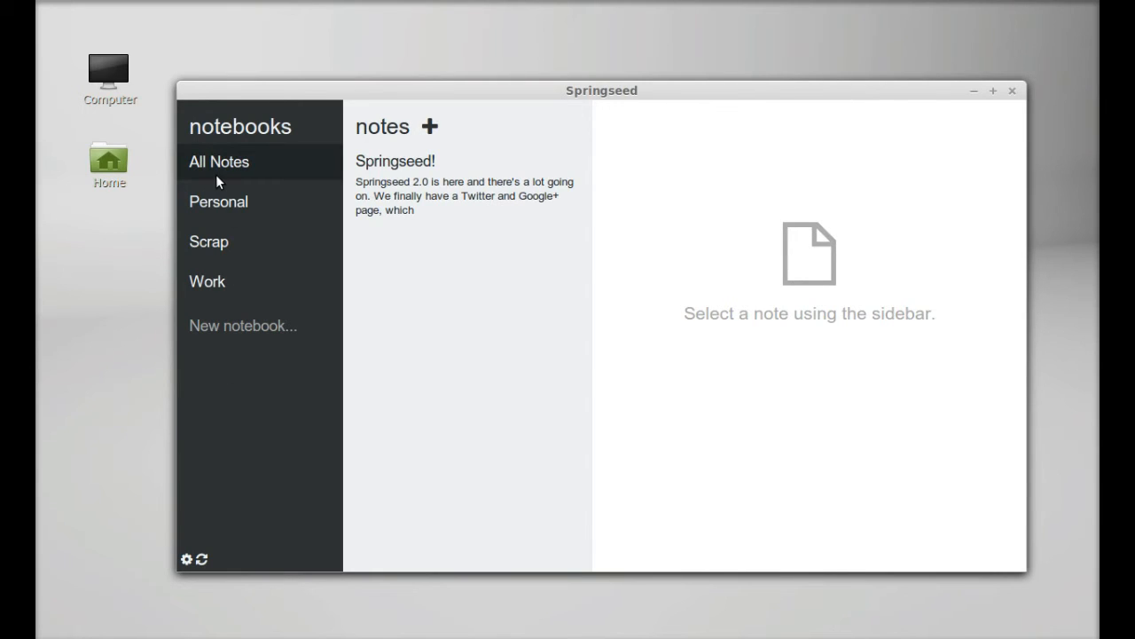
pyautogui.moveTo(213, 255)
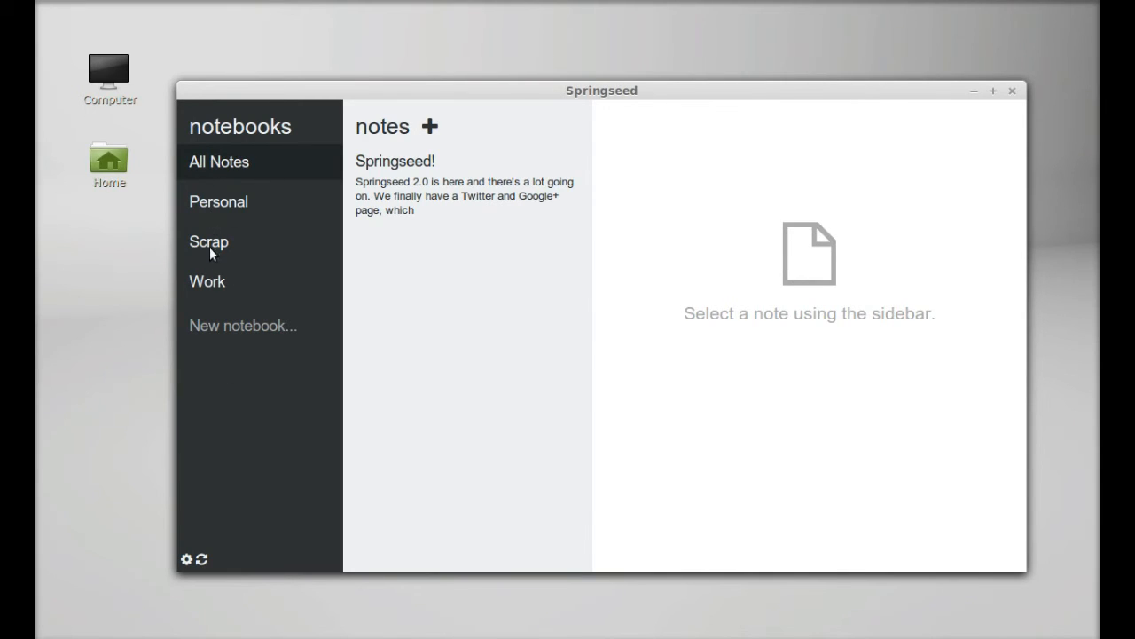
pyautogui.moveTo(213, 287)
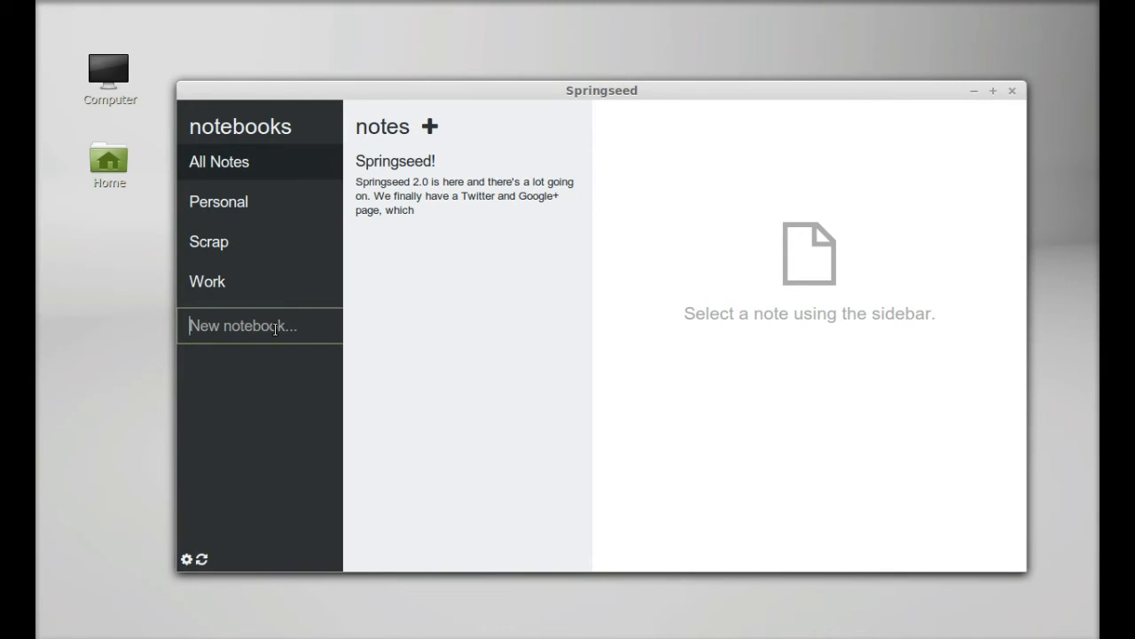
# Add a notebook named 'New' alongside Personal, Scrap and Work.
pyautogui.write('New')
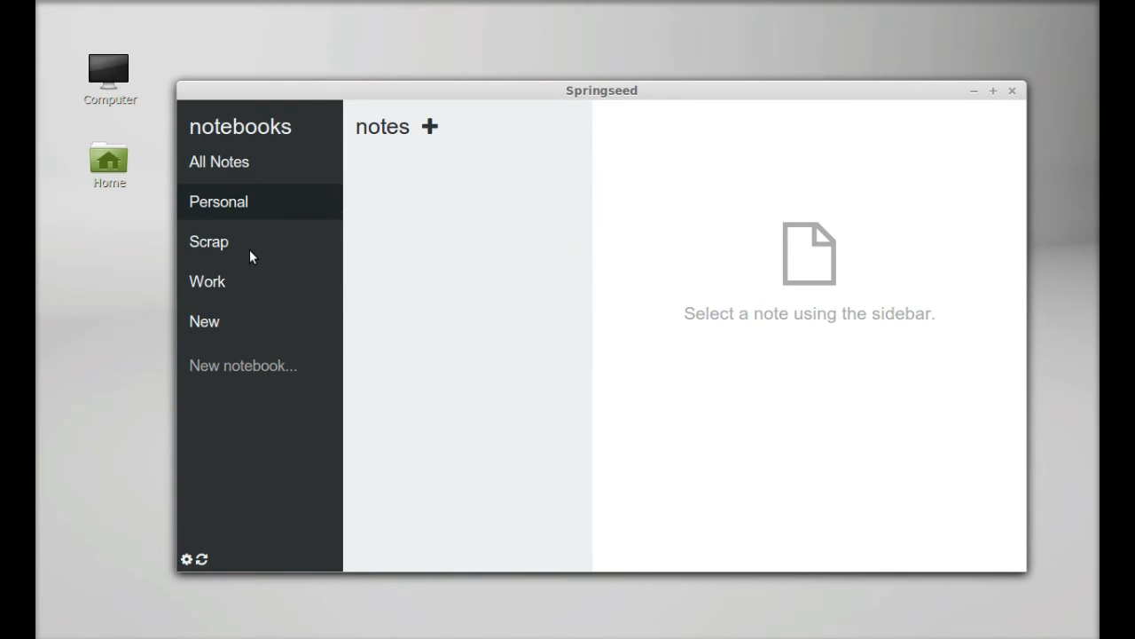
pyautogui.moveTo(380, 202)
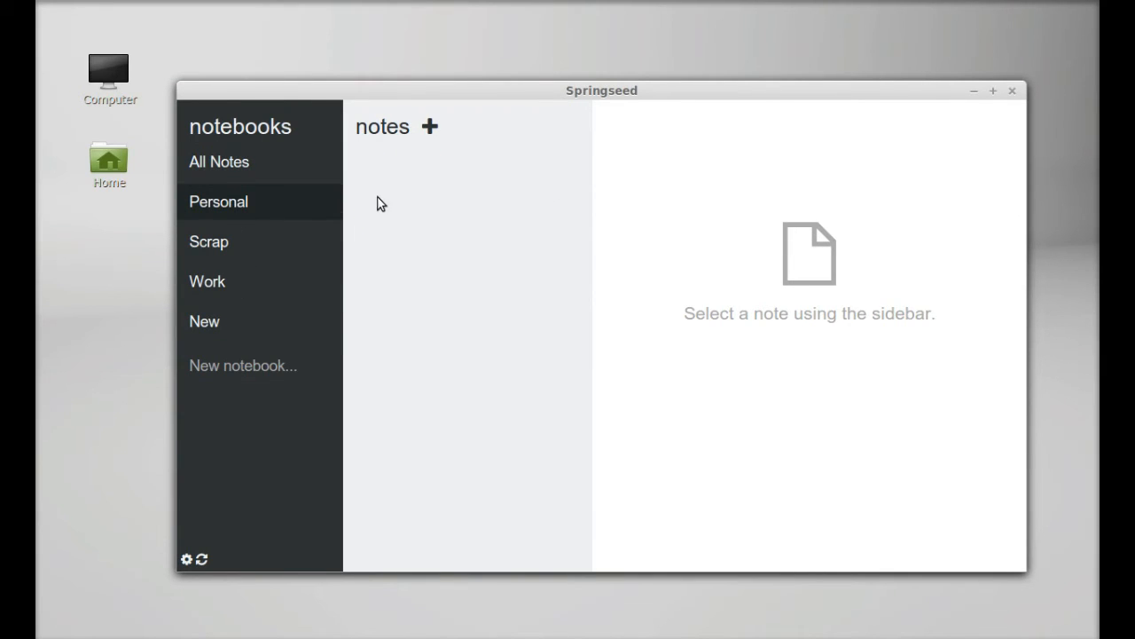
pyautogui.moveTo(419, 188)
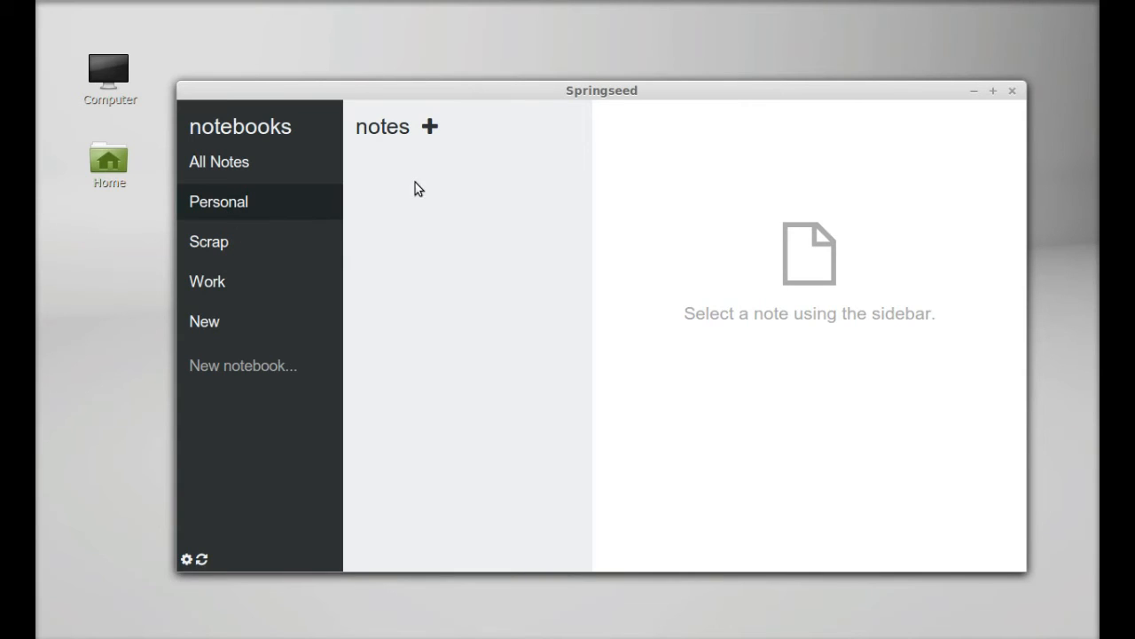
pyautogui.moveTo(288, 210)
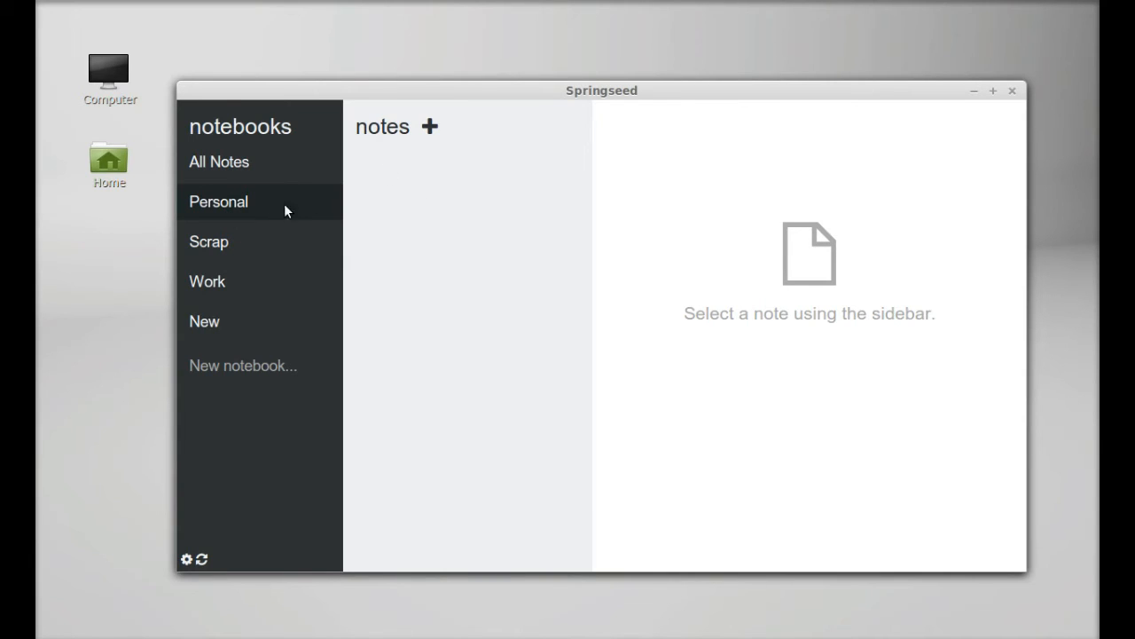
pyautogui.moveTo(432, 128)
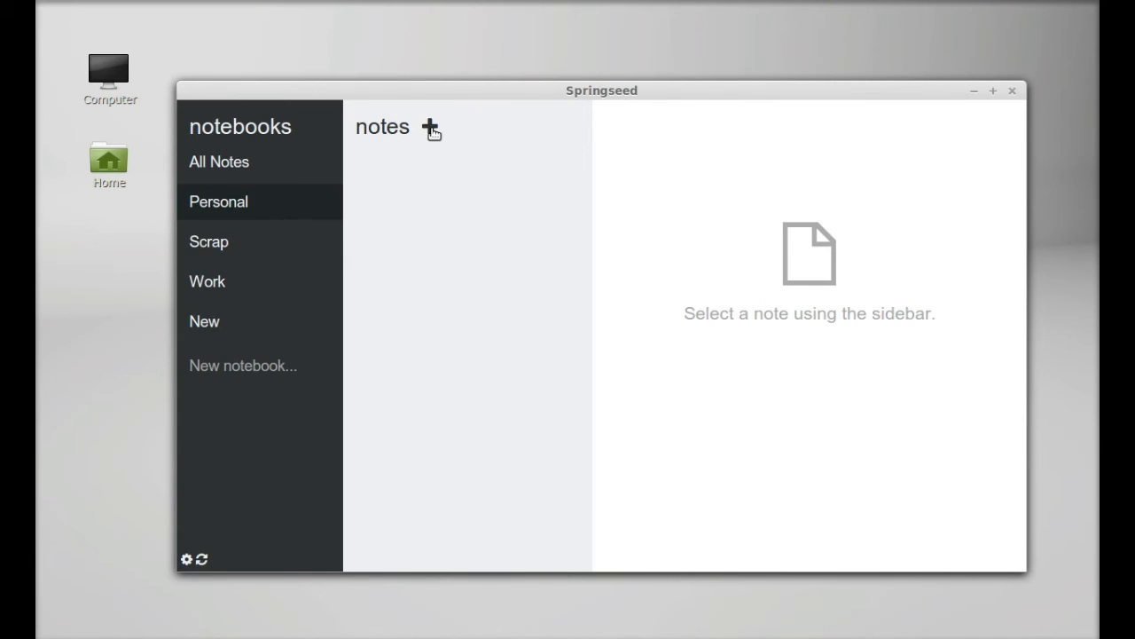
# Create a note in Personal and title it 'Watch Movie Tomorrow'.
pyautogui.click(430, 128)
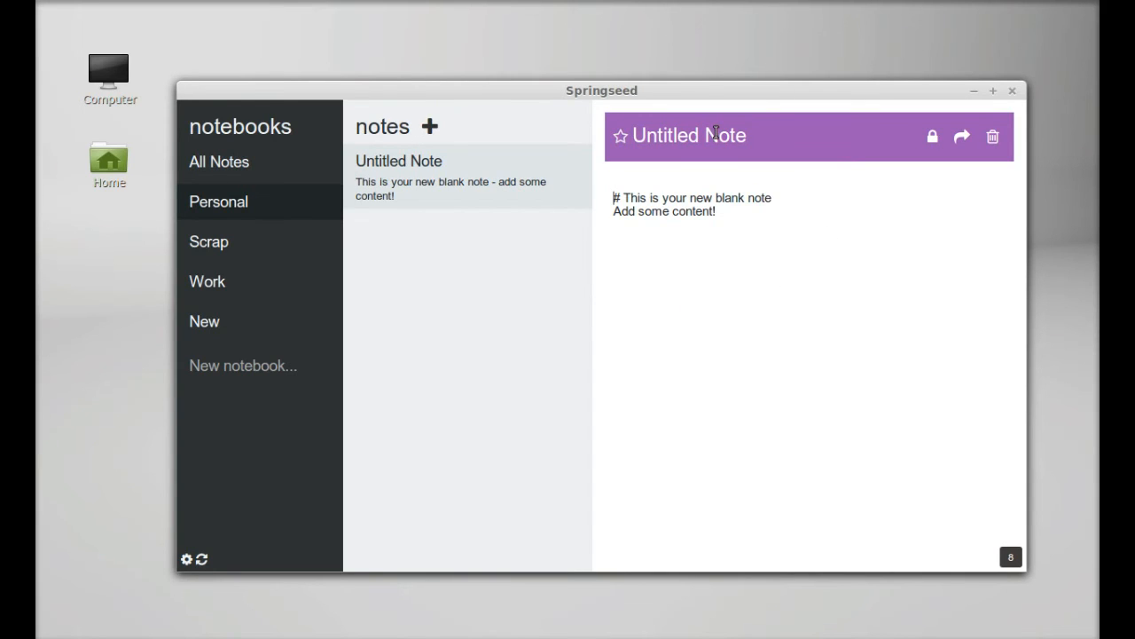
pyautogui.moveTo(761, 142)
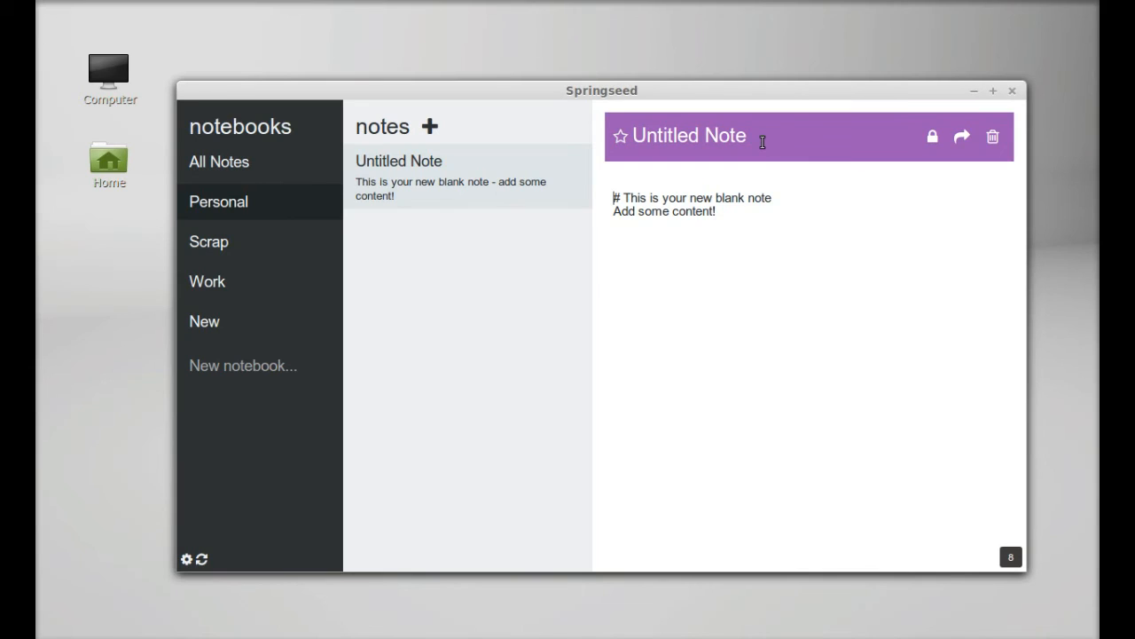
pyautogui.doubleClick(692, 135)
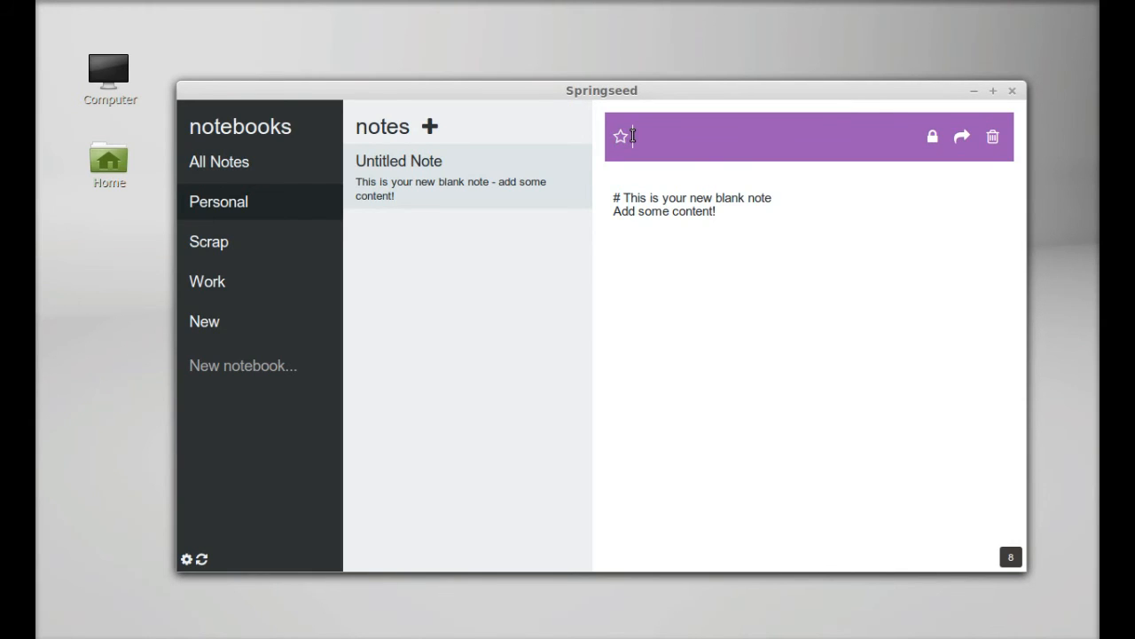
pyautogui.write('Watch Movie Tomo')
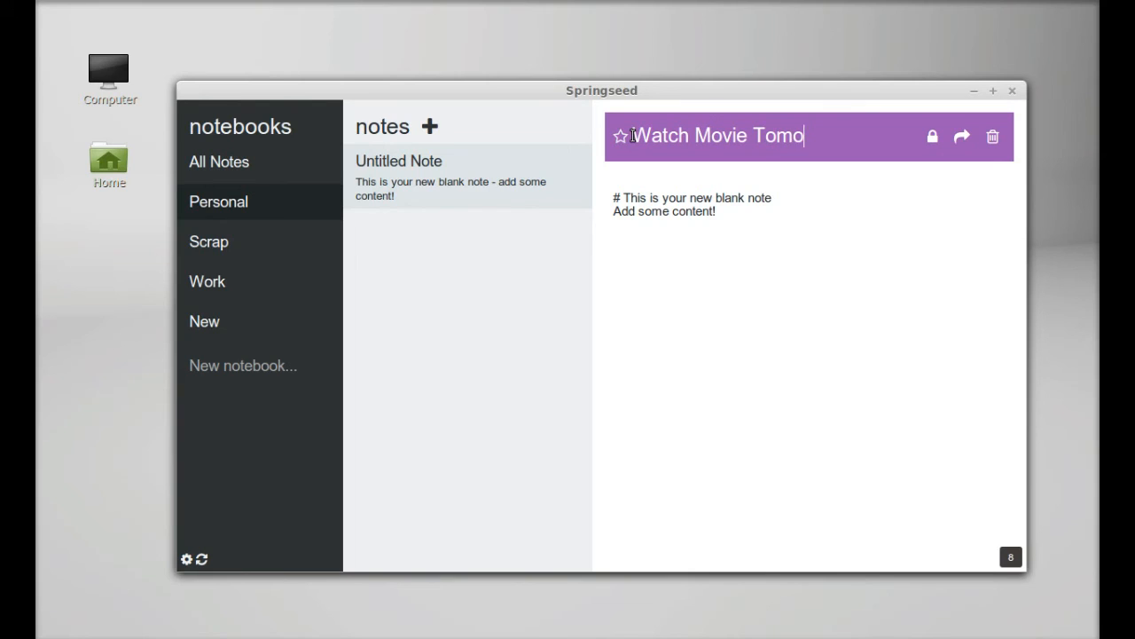
pyautogui.write('rrow')
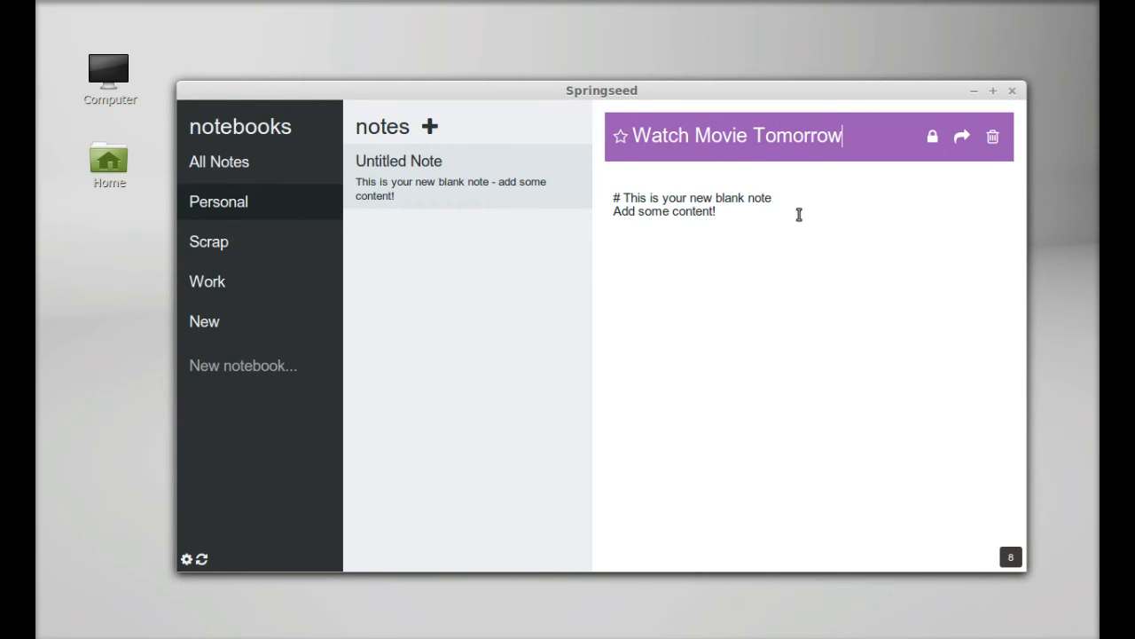
# Replace the placeholder body with 'Book the show with my friend.....'.
pyautogui.moveTo(614, 199); pyautogui.dragTo(717, 211)
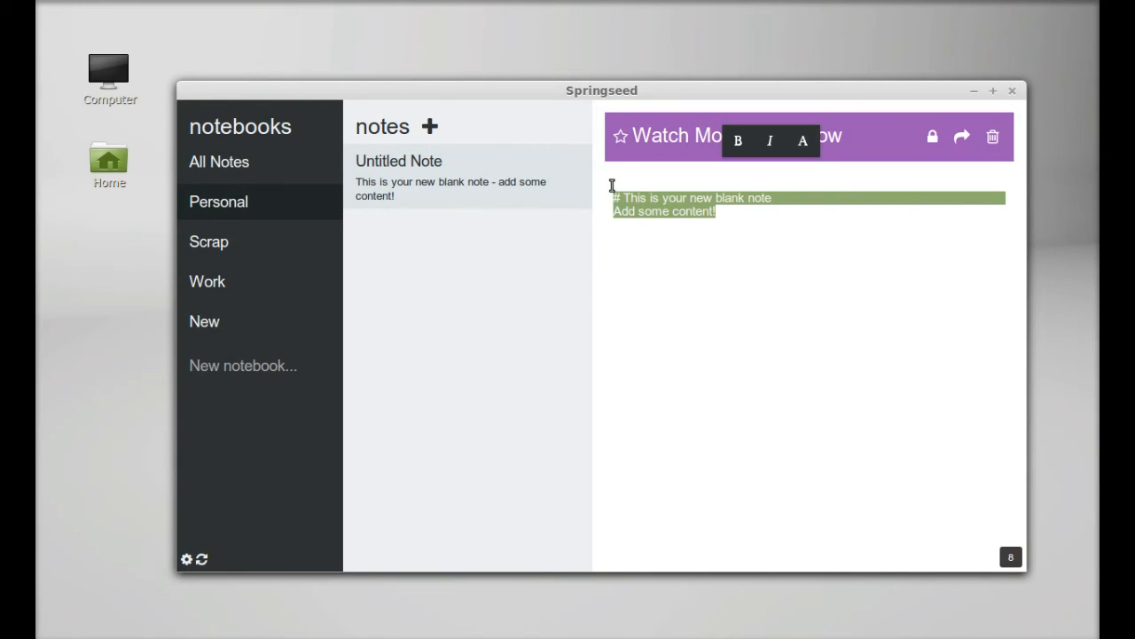
pyautogui.moveTo(726, 321)
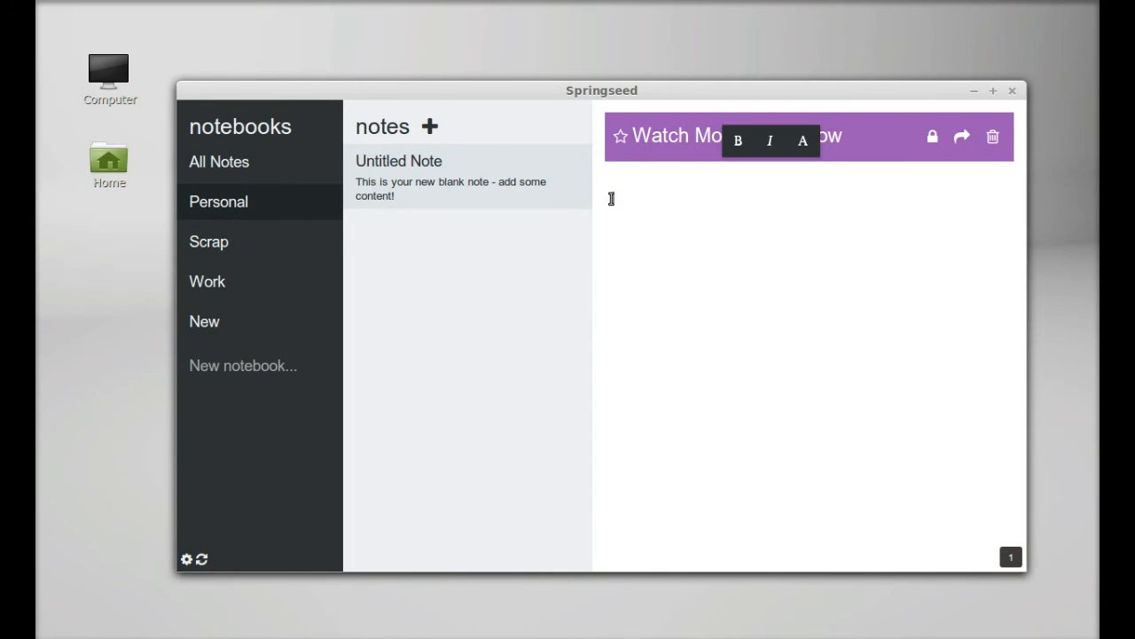
pyautogui.write('Book the')
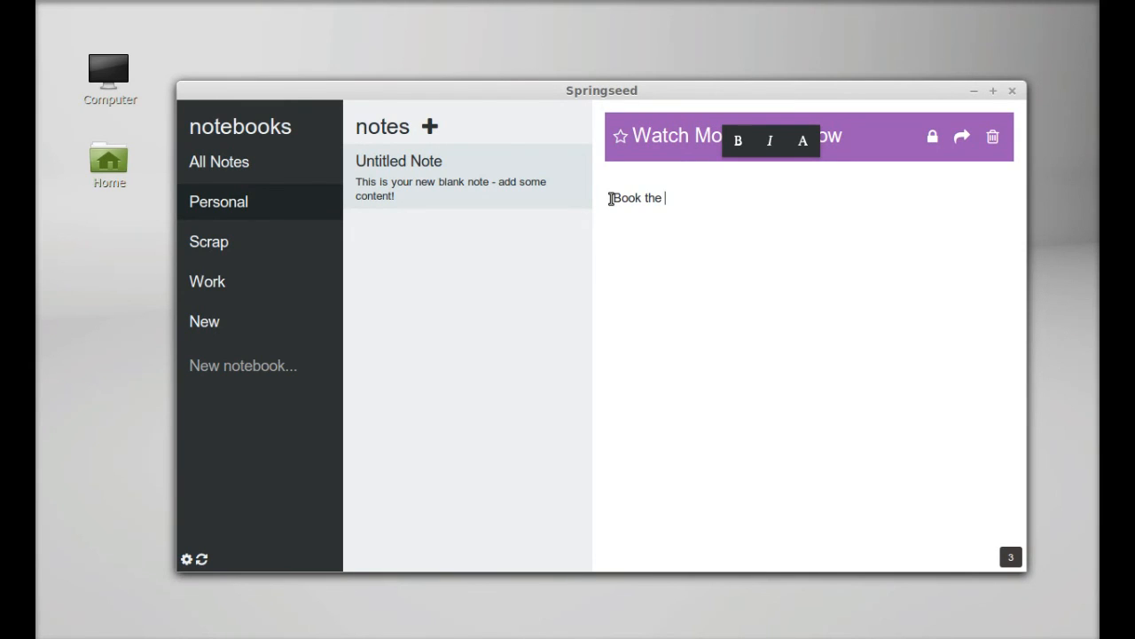
pyautogui.write('show with my frie')
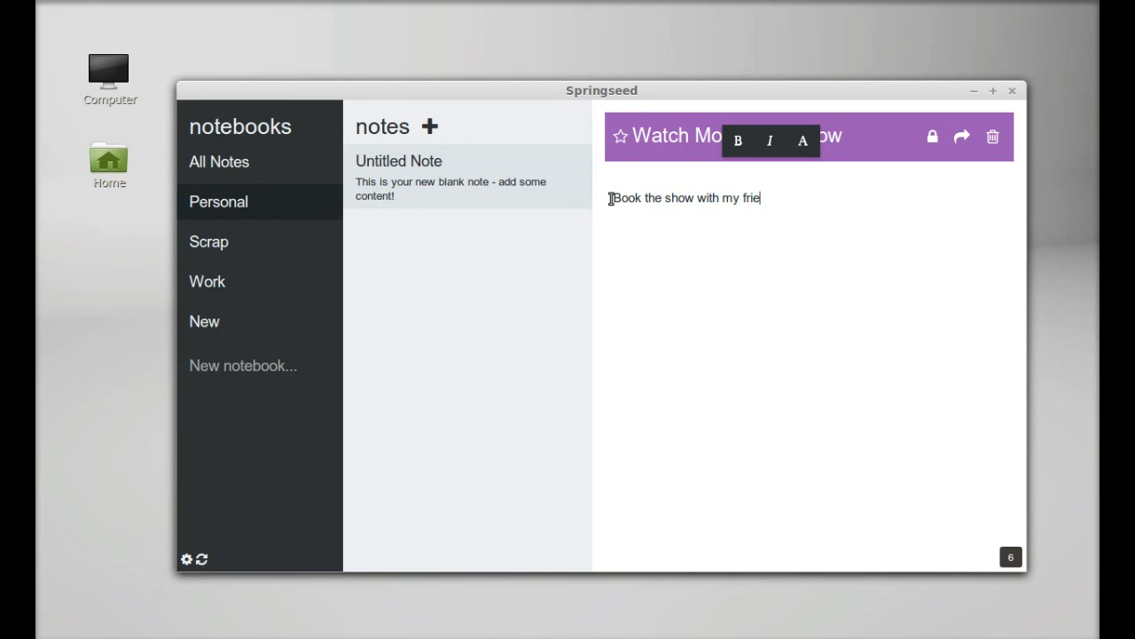
pyautogui.write('nd.....')
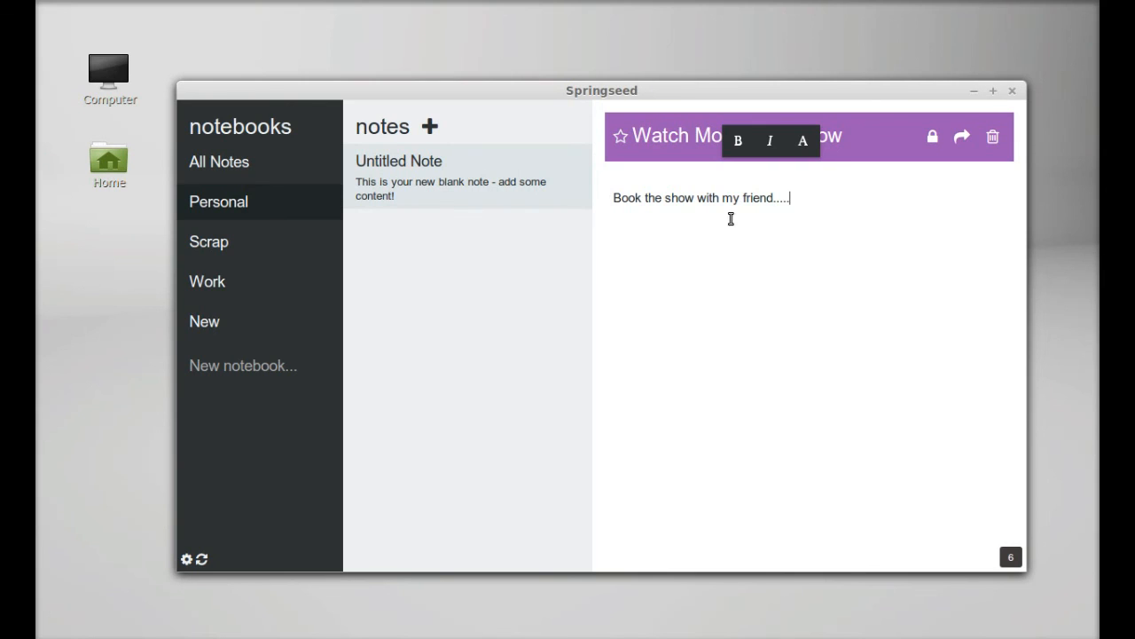
pyautogui.moveTo(280, 231)
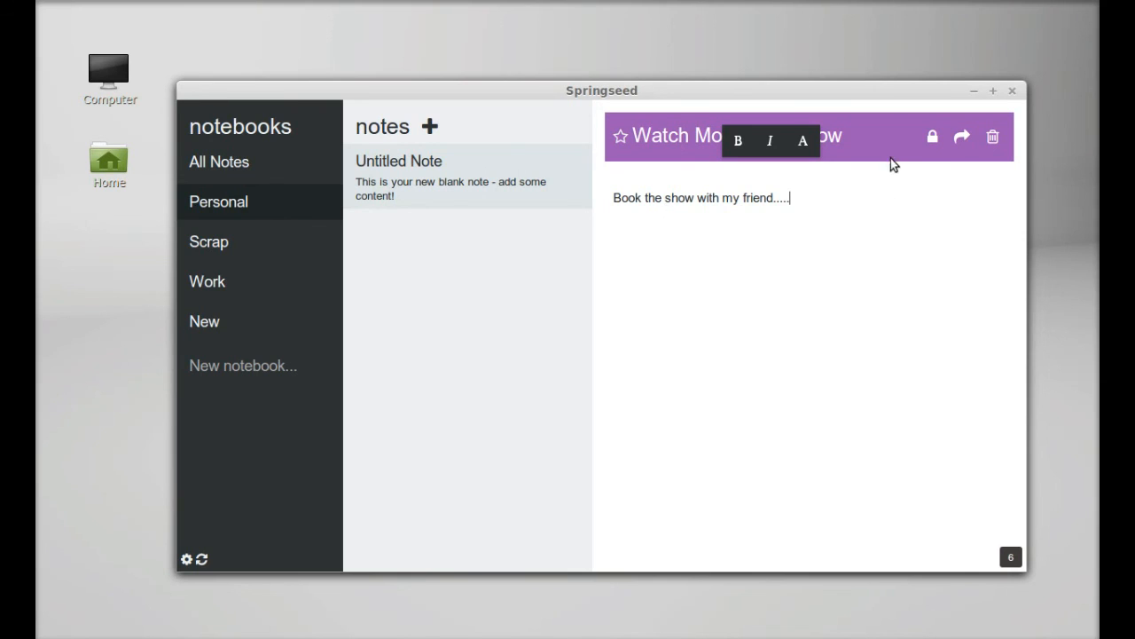
pyautogui.moveTo(931, 138)
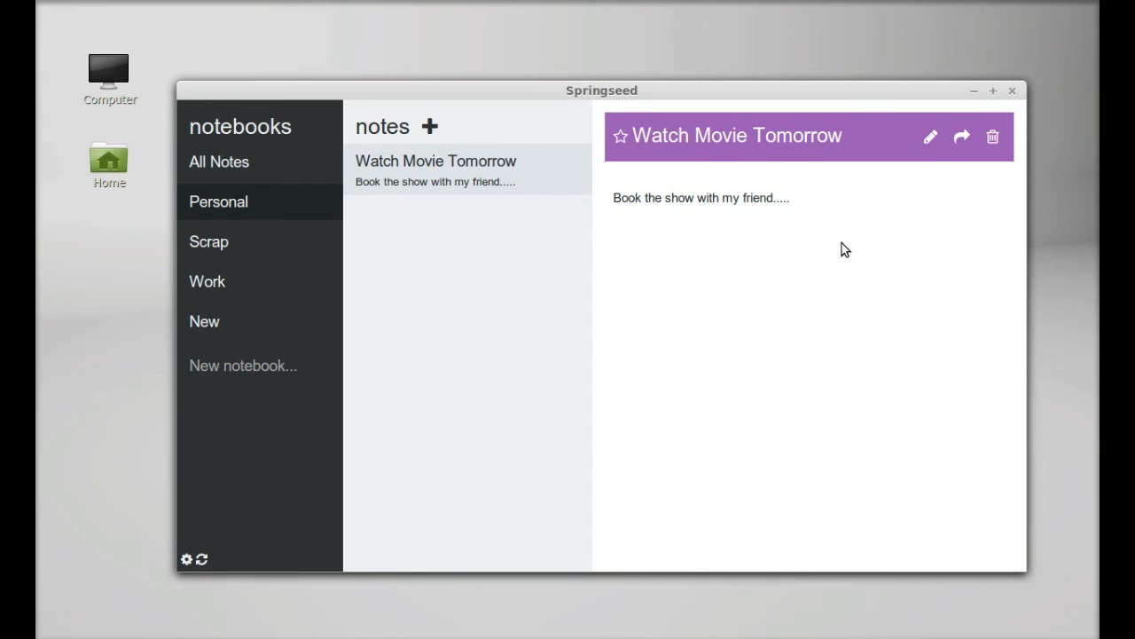
pyautogui.moveTo(178, 571)
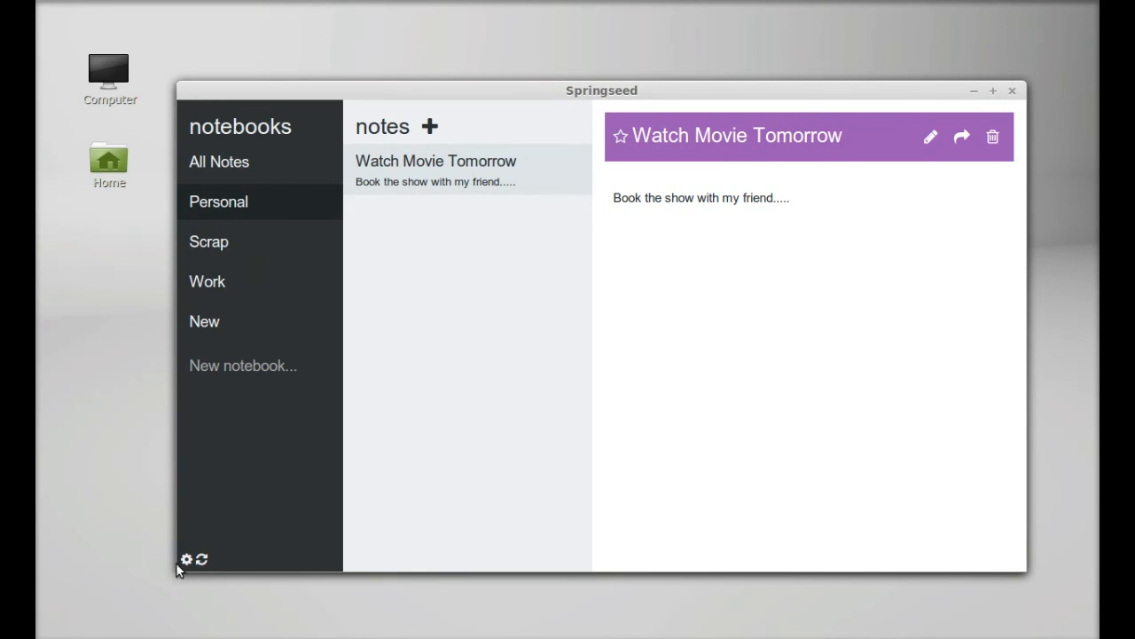
pyautogui.moveTo(187, 560)
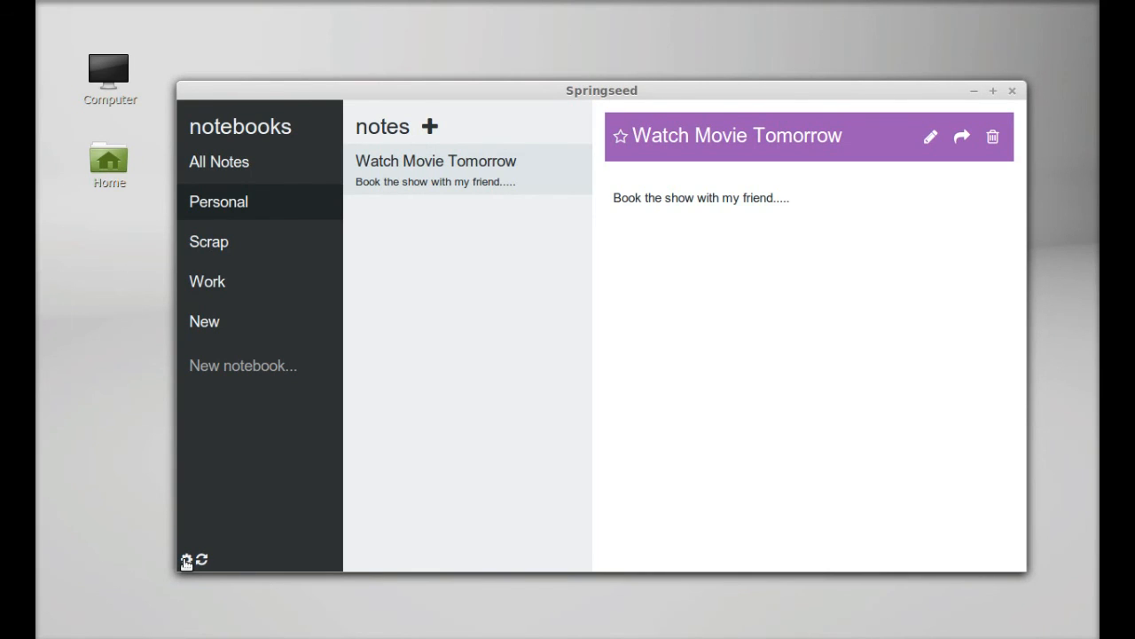
# Start the Dropbox sign-in from the Sync settings.
pyautogui.click(186, 559)
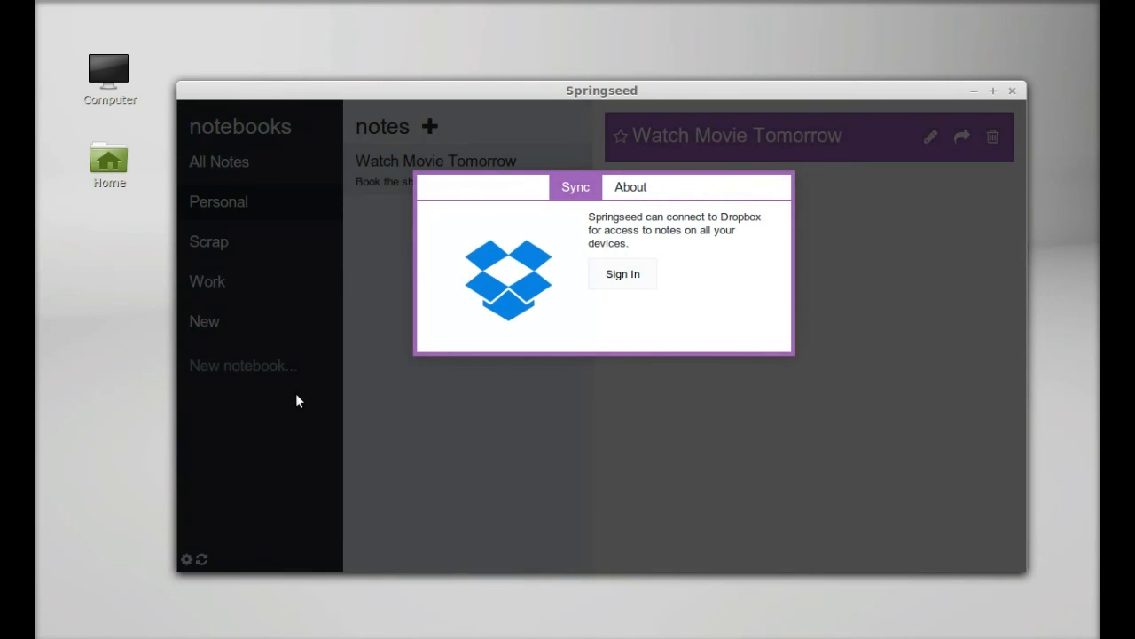
pyautogui.moveTo(621, 273)
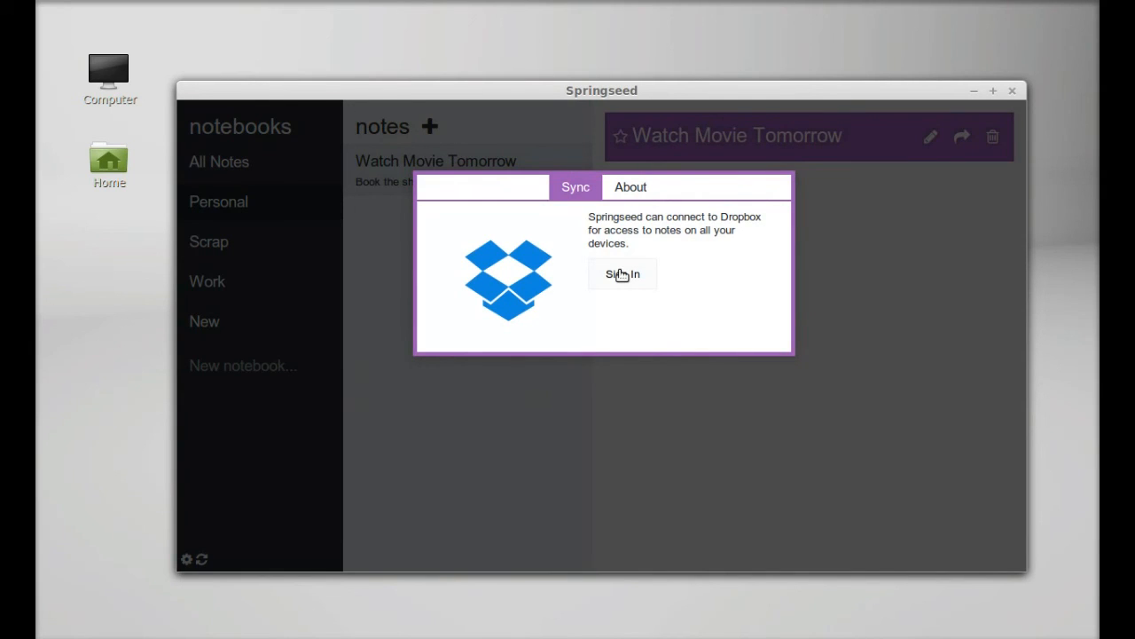
pyautogui.click(621, 273)
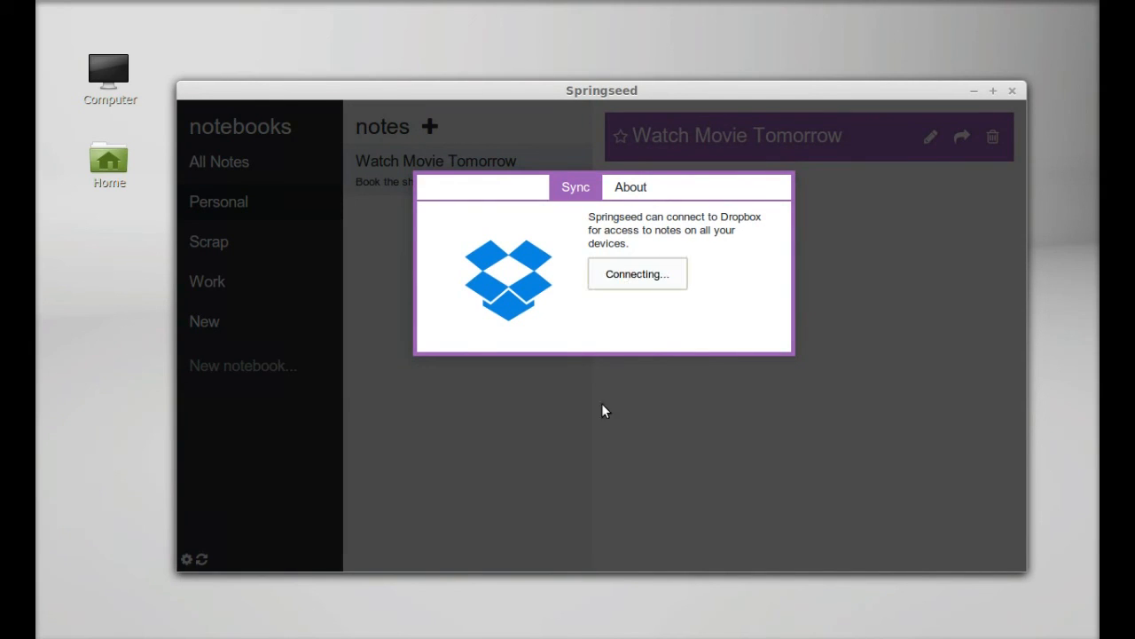